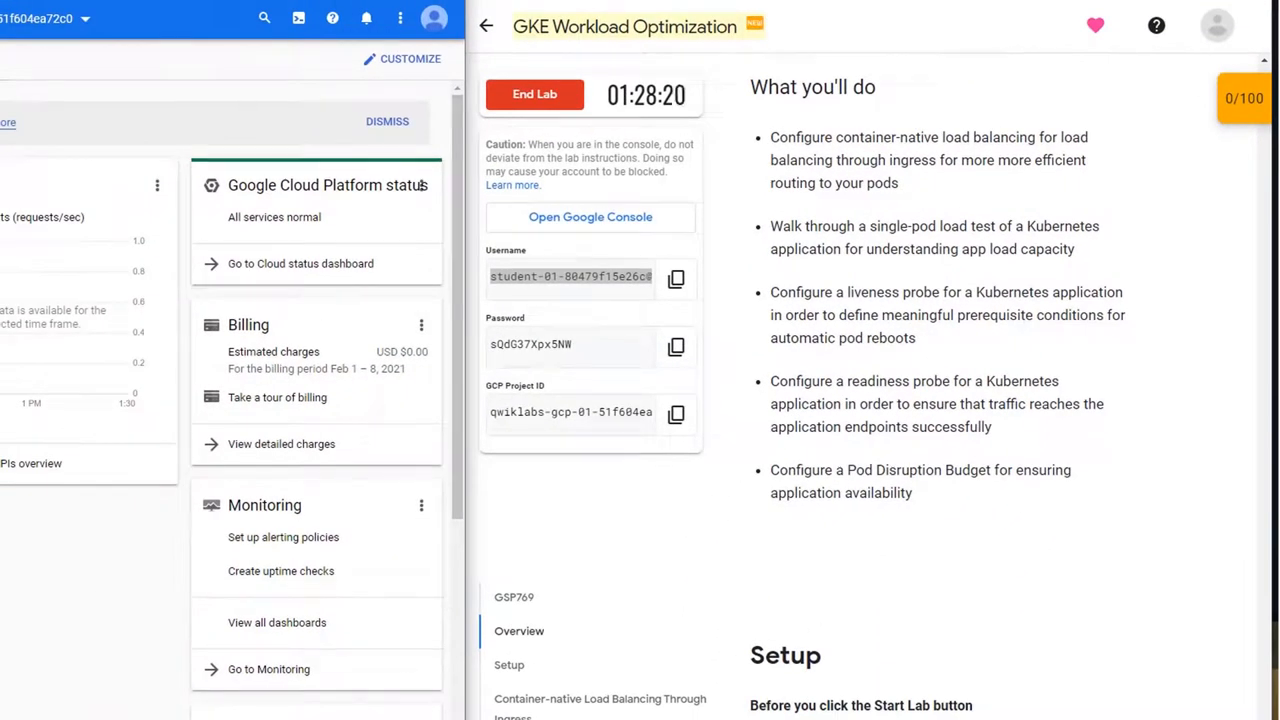
# Jump to the lab's Setup instructions and scroll to Provision Lab Environment
pyautogui.click(509, 664)
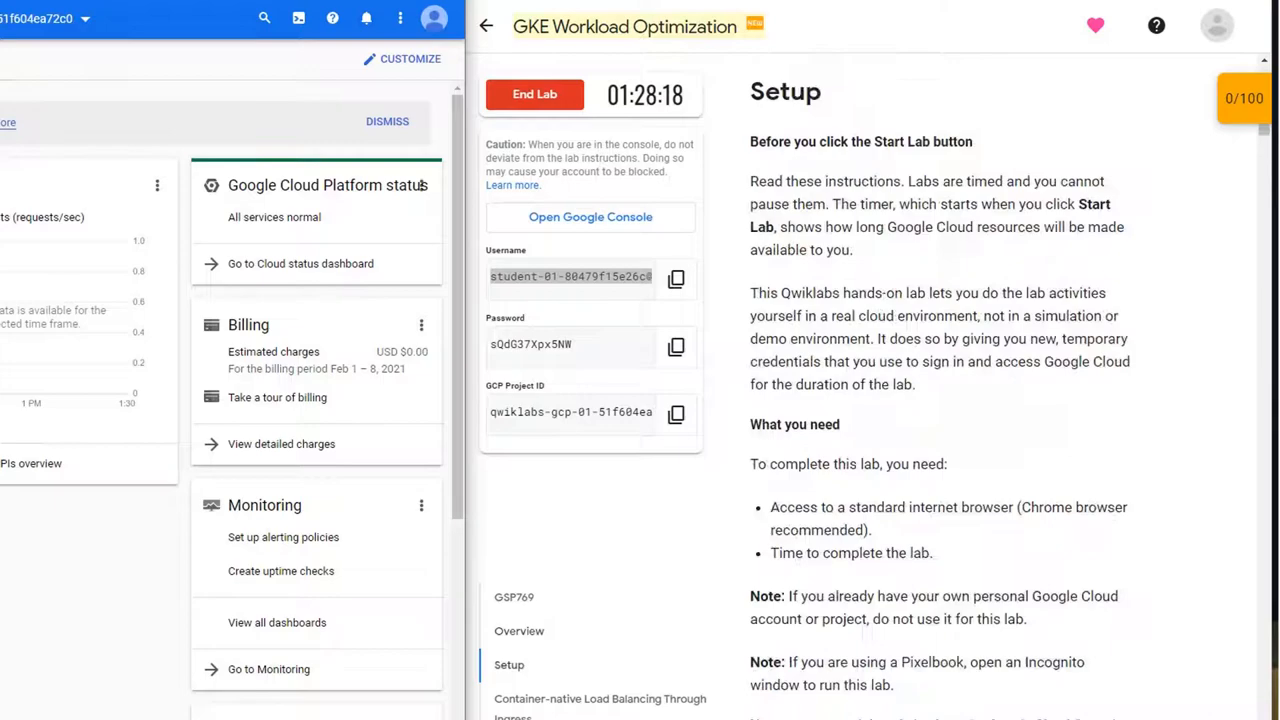
pyautogui.scroll(-3)
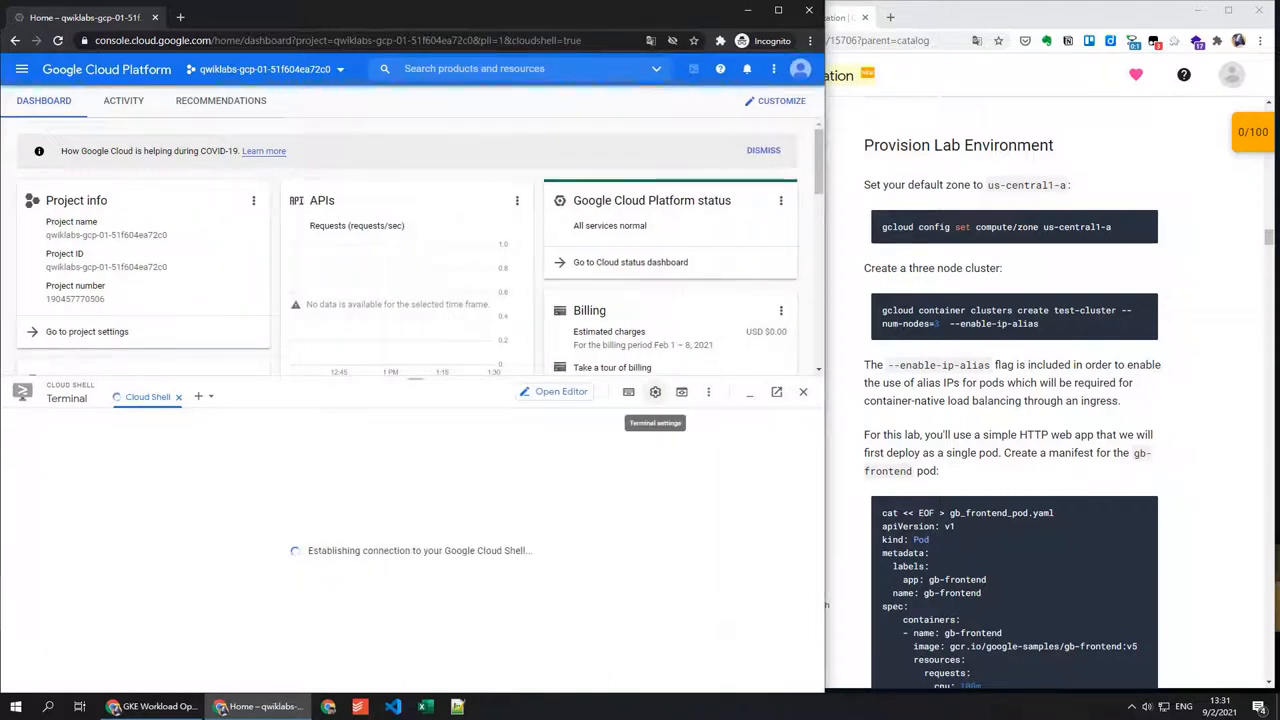
# Set the default compute zone to us-central1-a, authorizing Cloud Shell's credentials
pyautogui.click(655, 391)
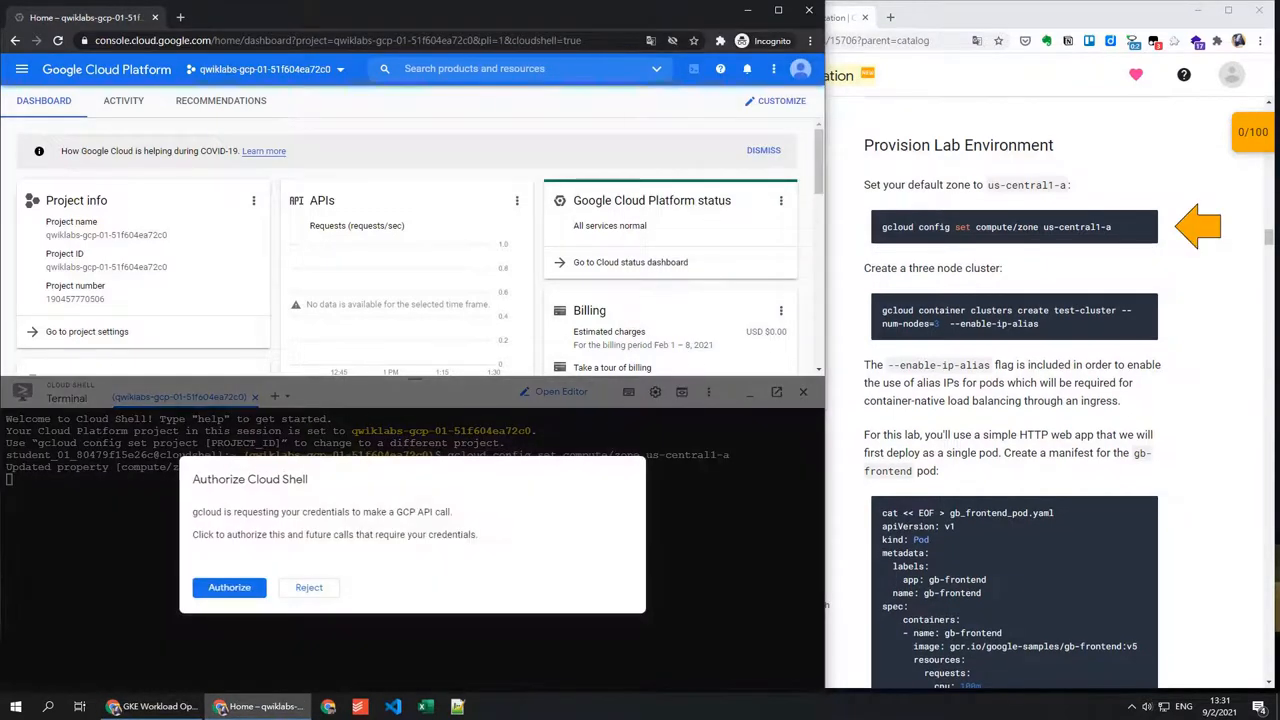
pyautogui.click(229, 587)
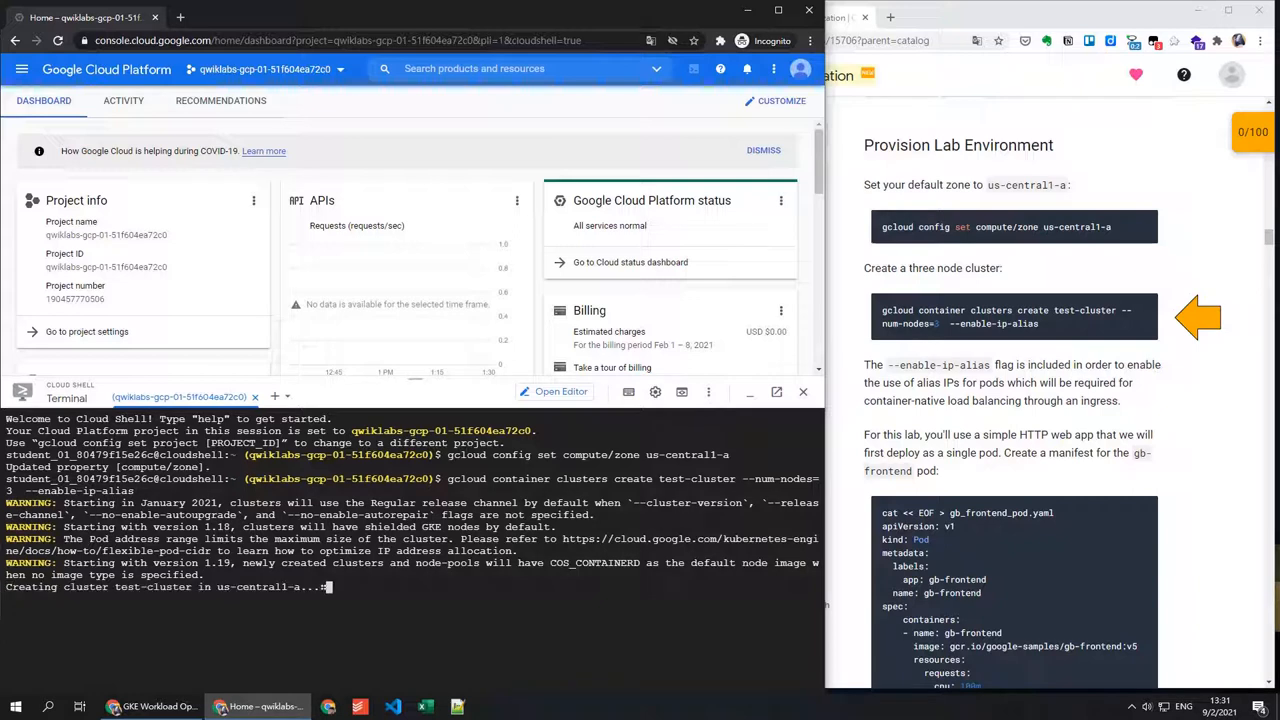
# Use the console navigation menu to reach Kubernetes Engine and test-cluster
pyautogui.click(22, 68)
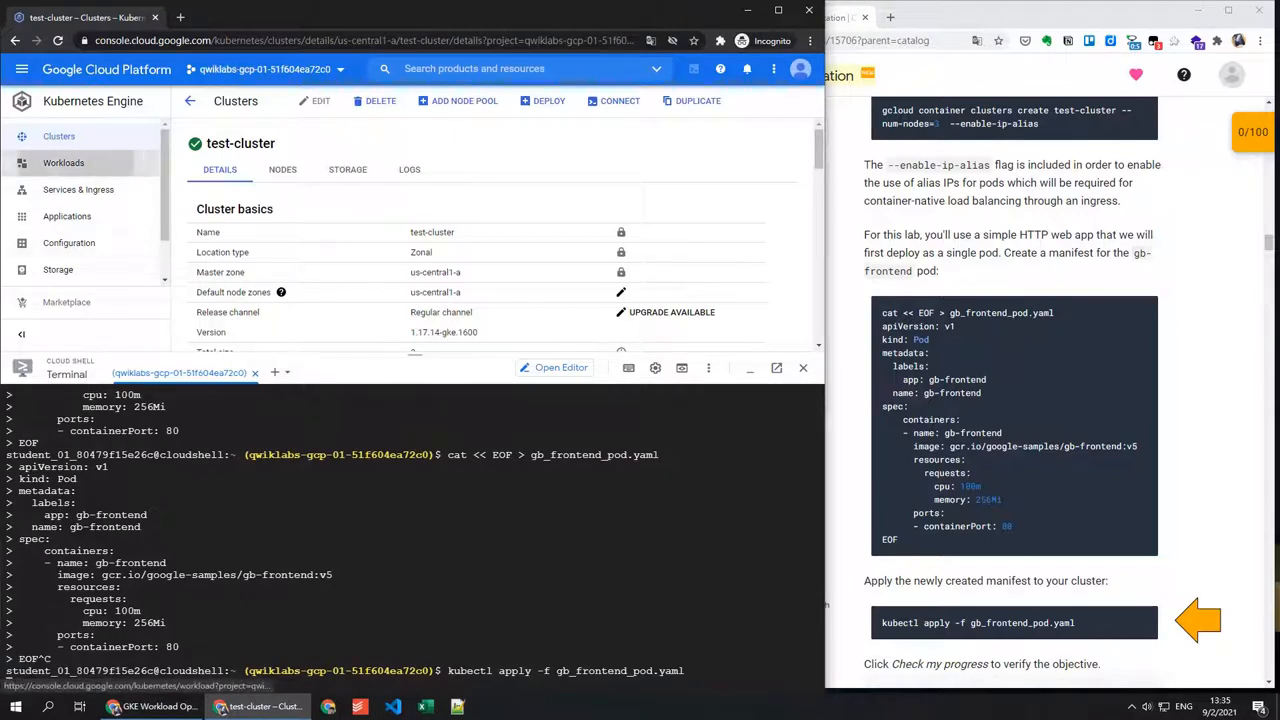
# Open the cluster Workloads list to confirm the gb-frontend pod is Running
pyautogui.click(63, 162)
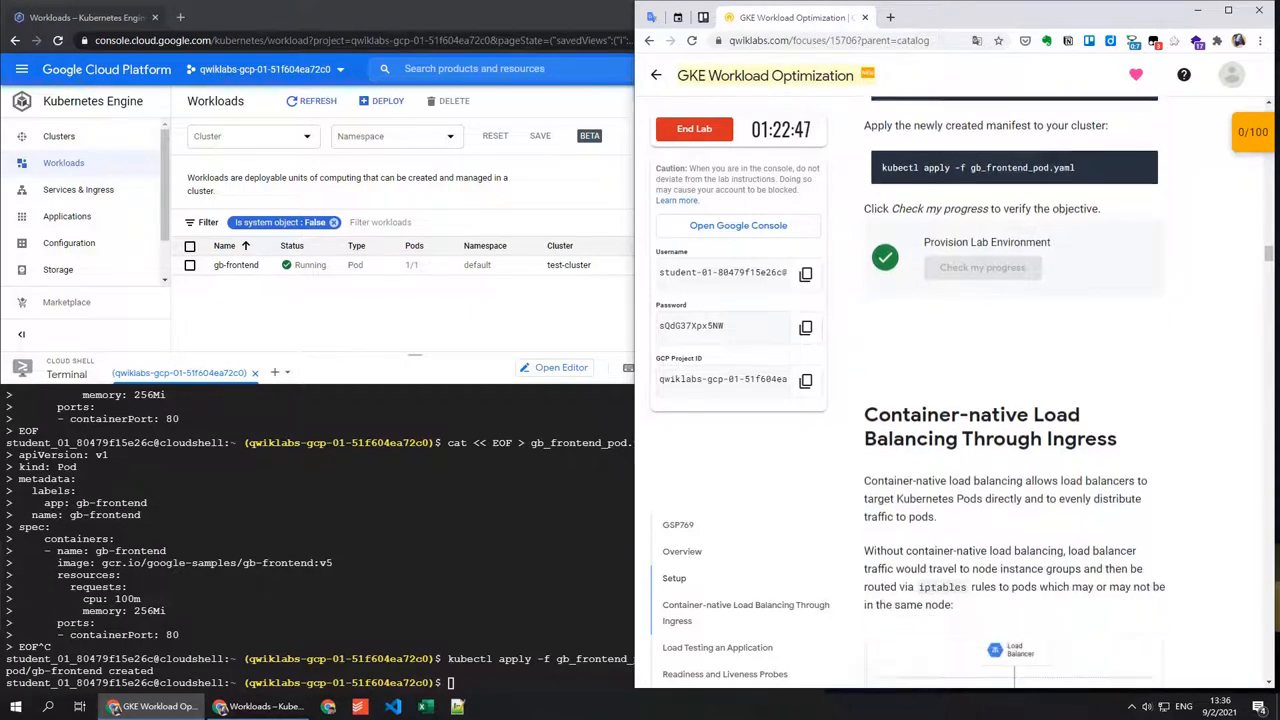
# Scroll the Container-native Load Balancing instructions for the gb-frontend-svc ClusterIP manifest
pyautogui.scroll(-3)
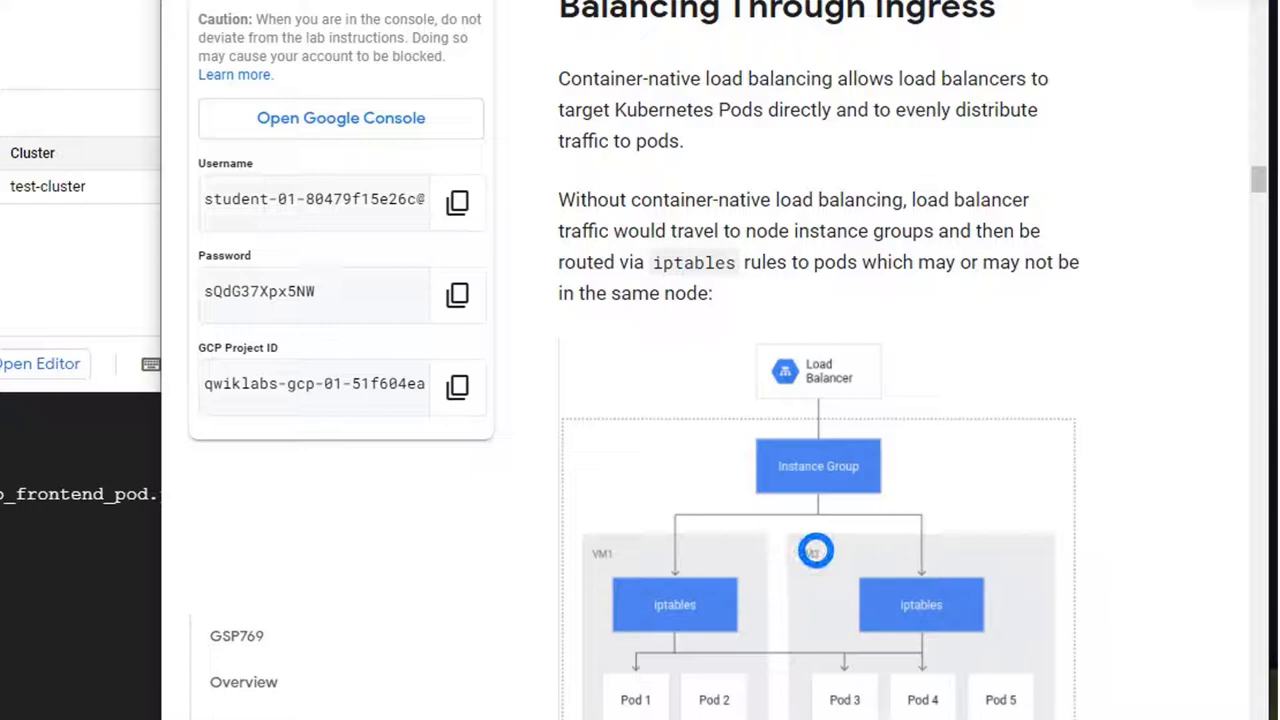
pyautogui.click(815, 551)
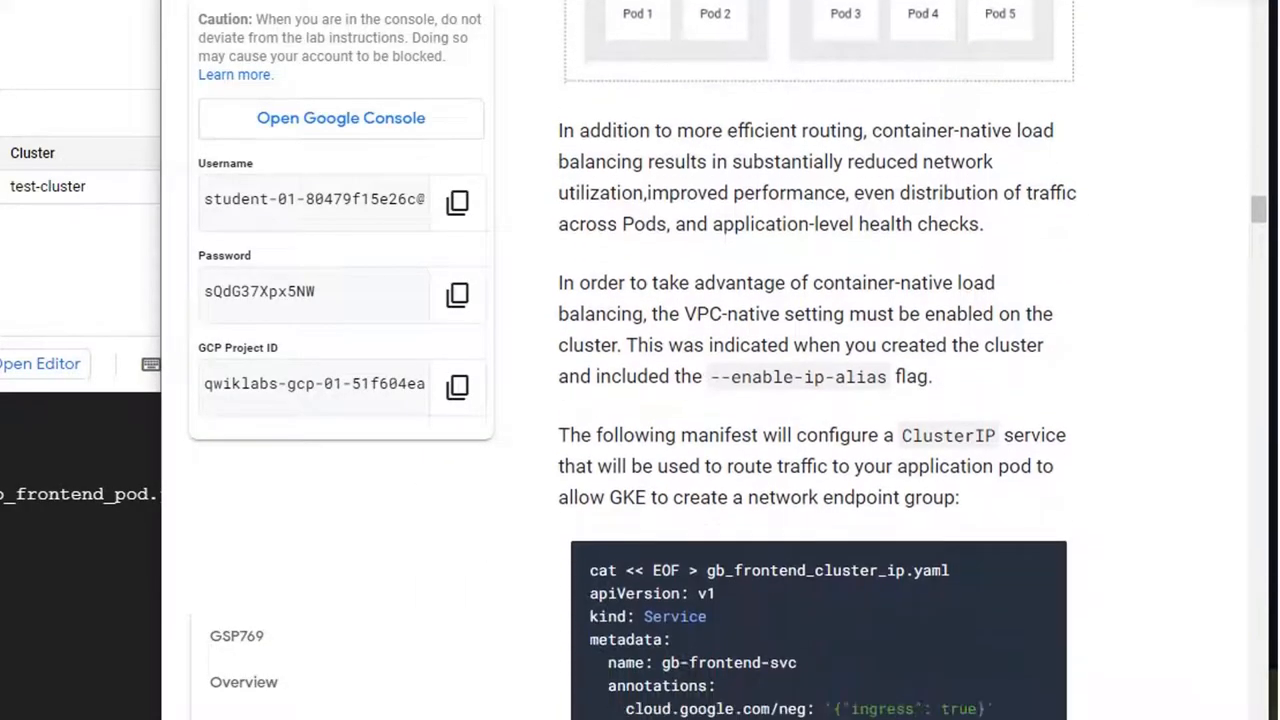
pyautogui.scroll(-3)
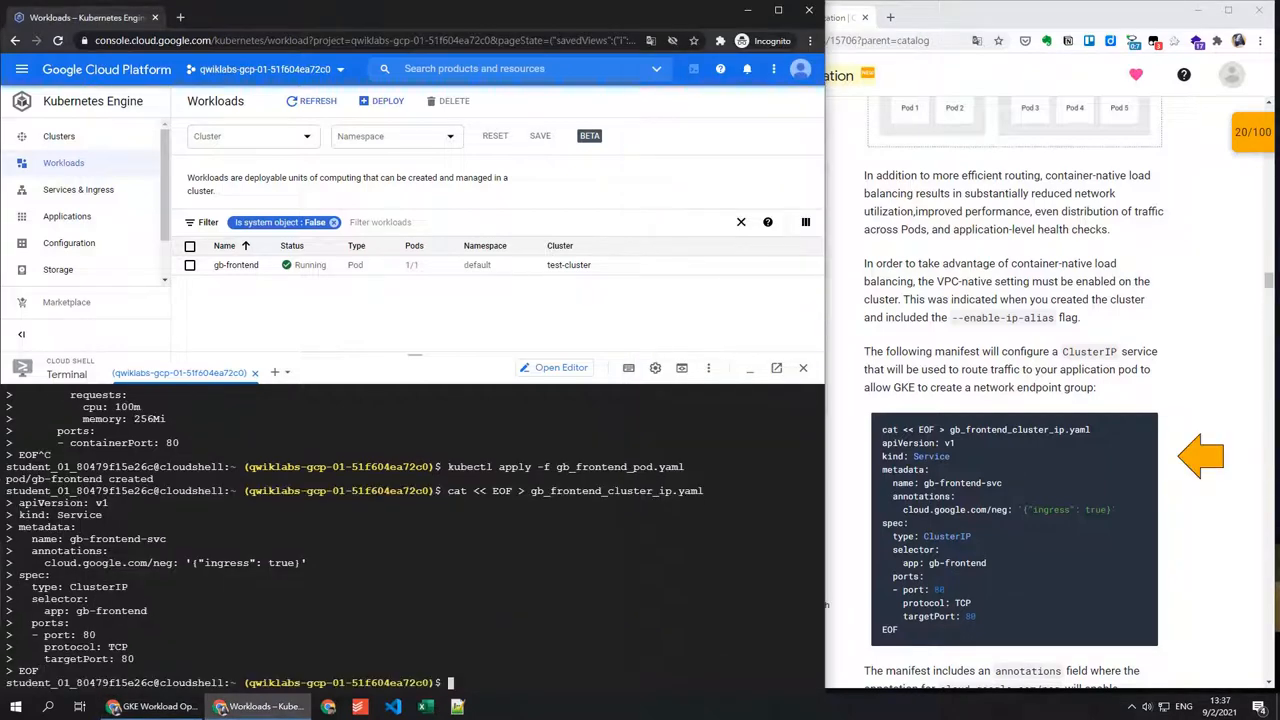
# Apply the gb-frontend-svc and gb-frontend-ingress manifests with kubectl
pyautogui.scroll(-3)
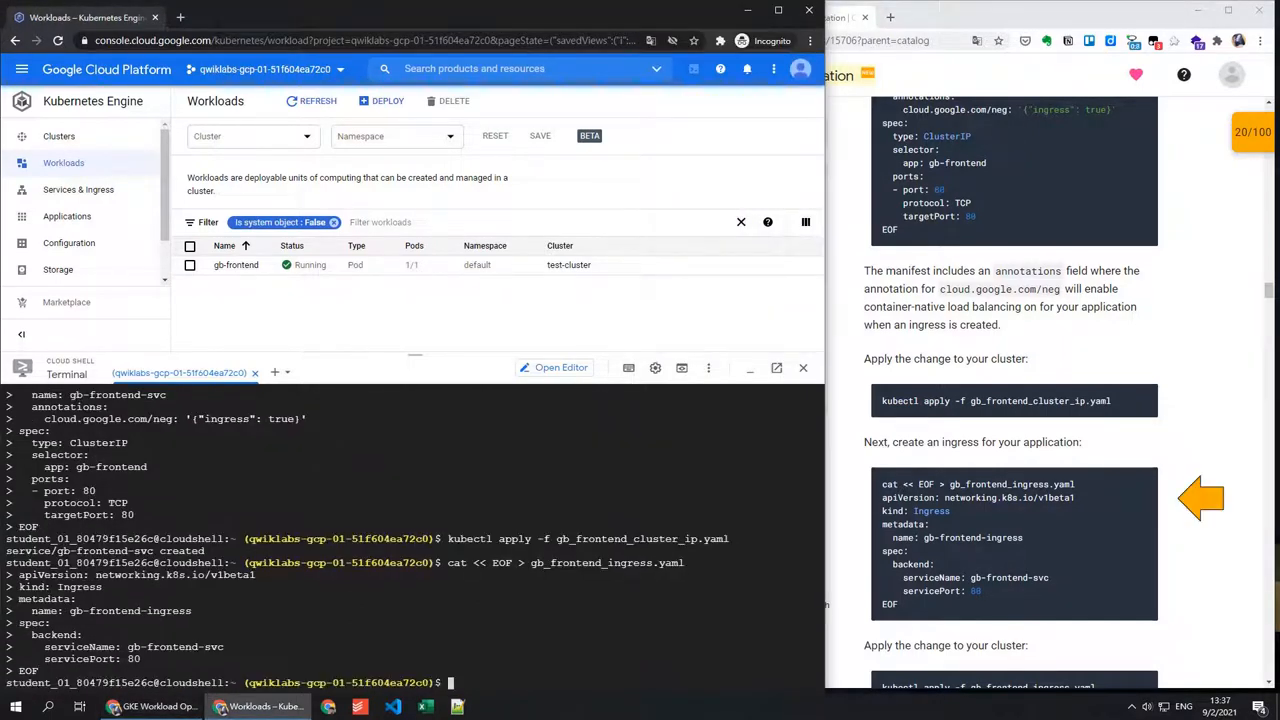
pyautogui.scroll(-3)
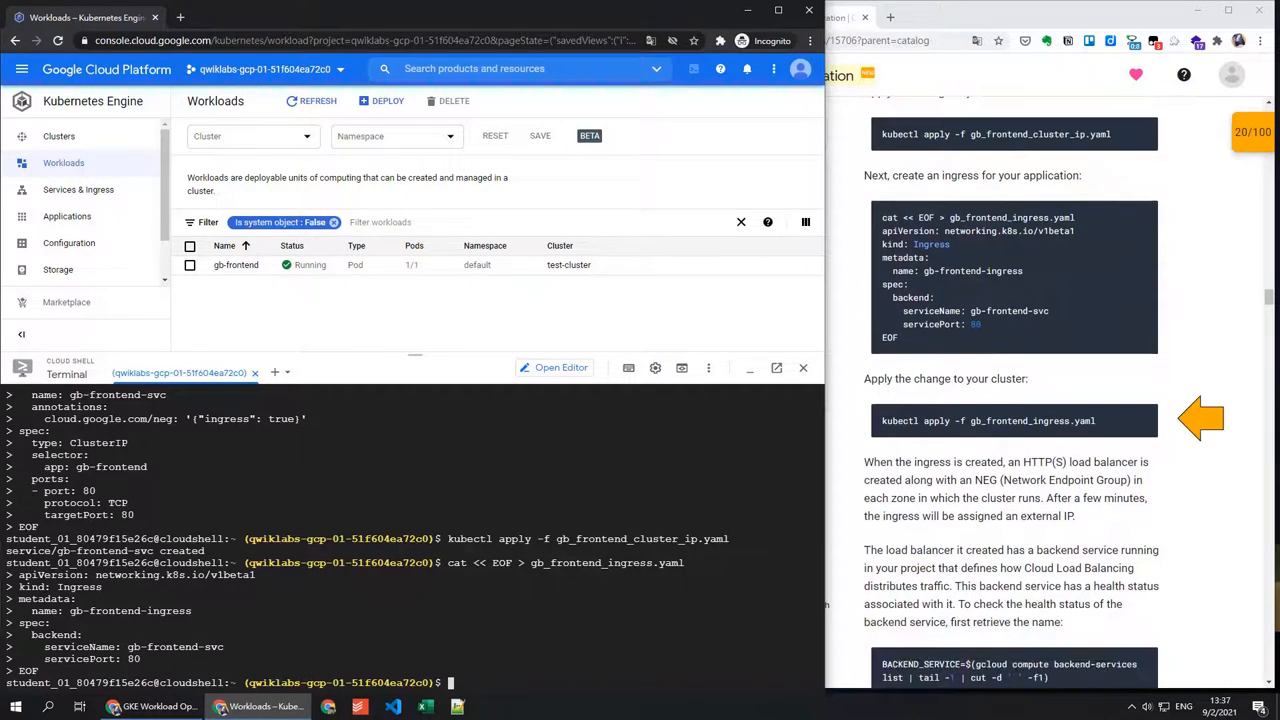
pyautogui.press('Return')
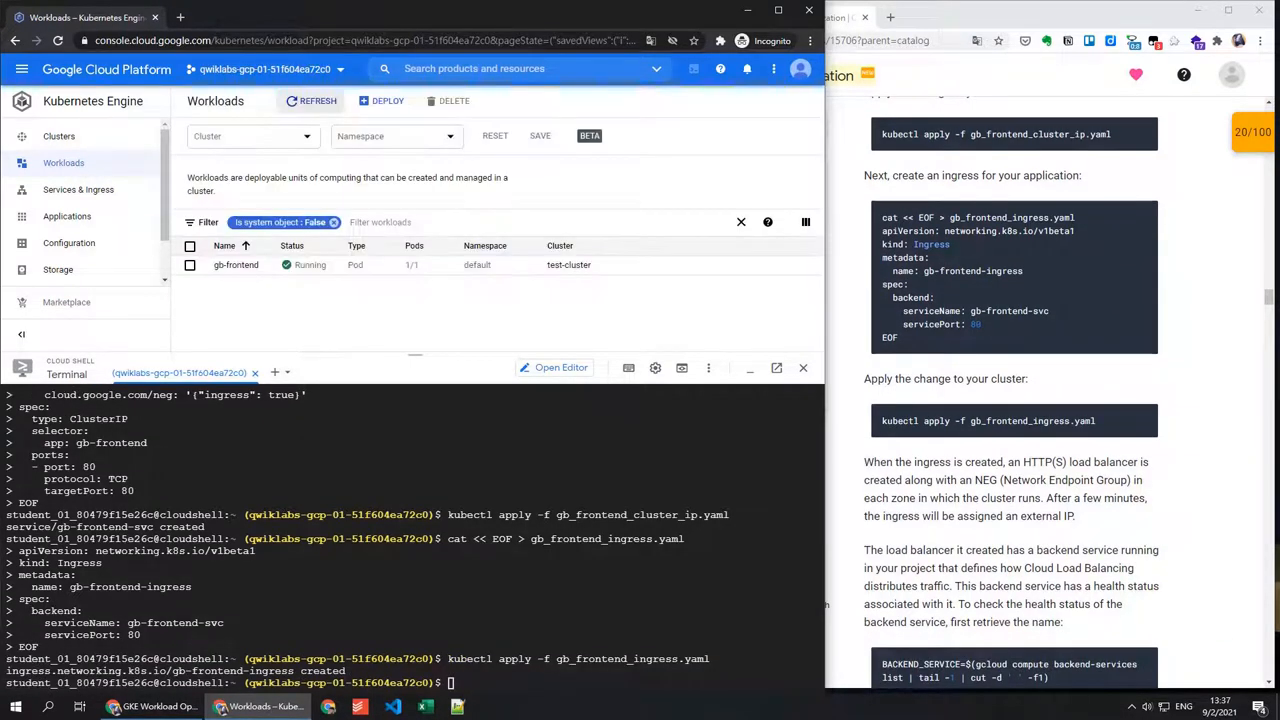
# Open gb-frontend-ingress's details from the Services & Ingress list
pyautogui.click(78, 189)
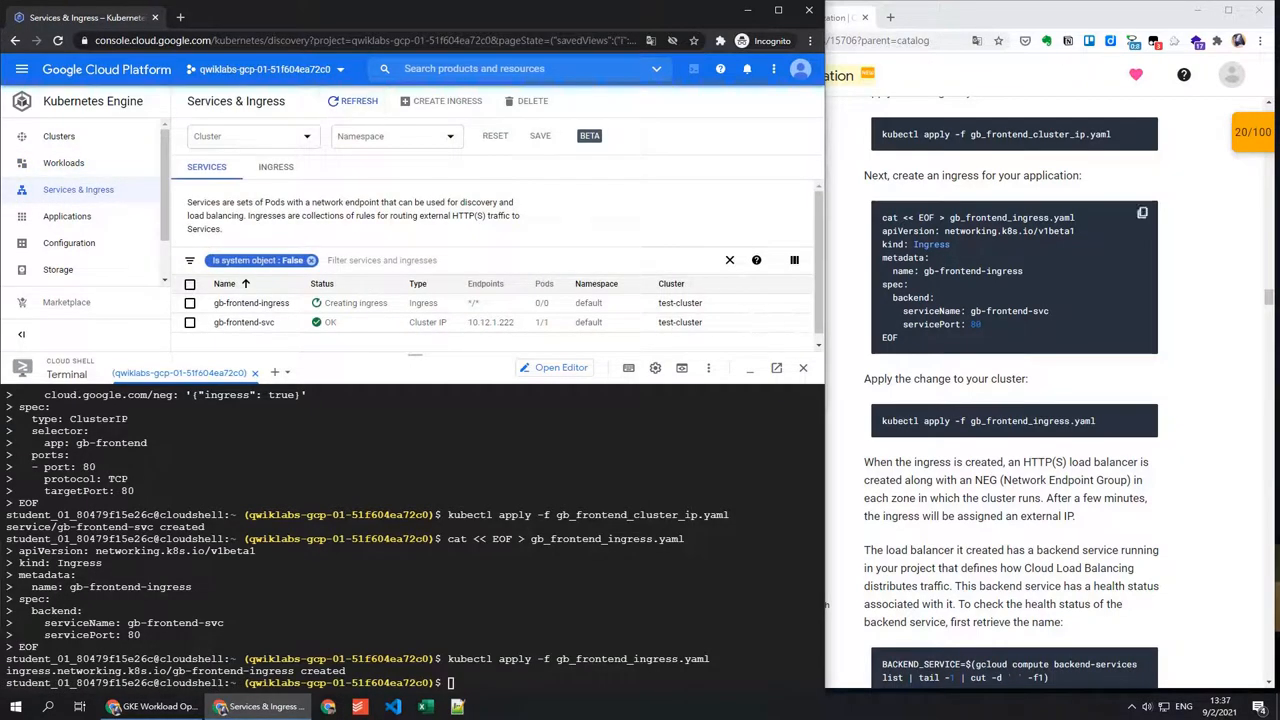
pyautogui.scroll(-3)
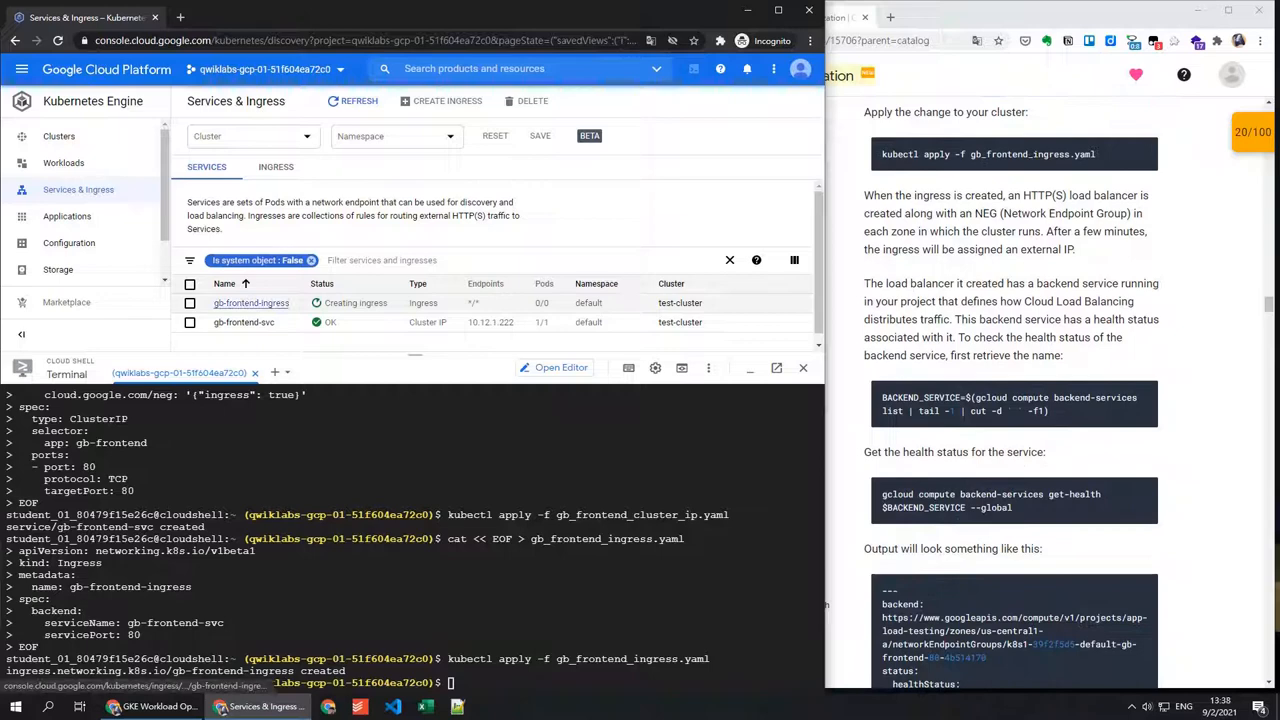
pyautogui.click(250, 302)
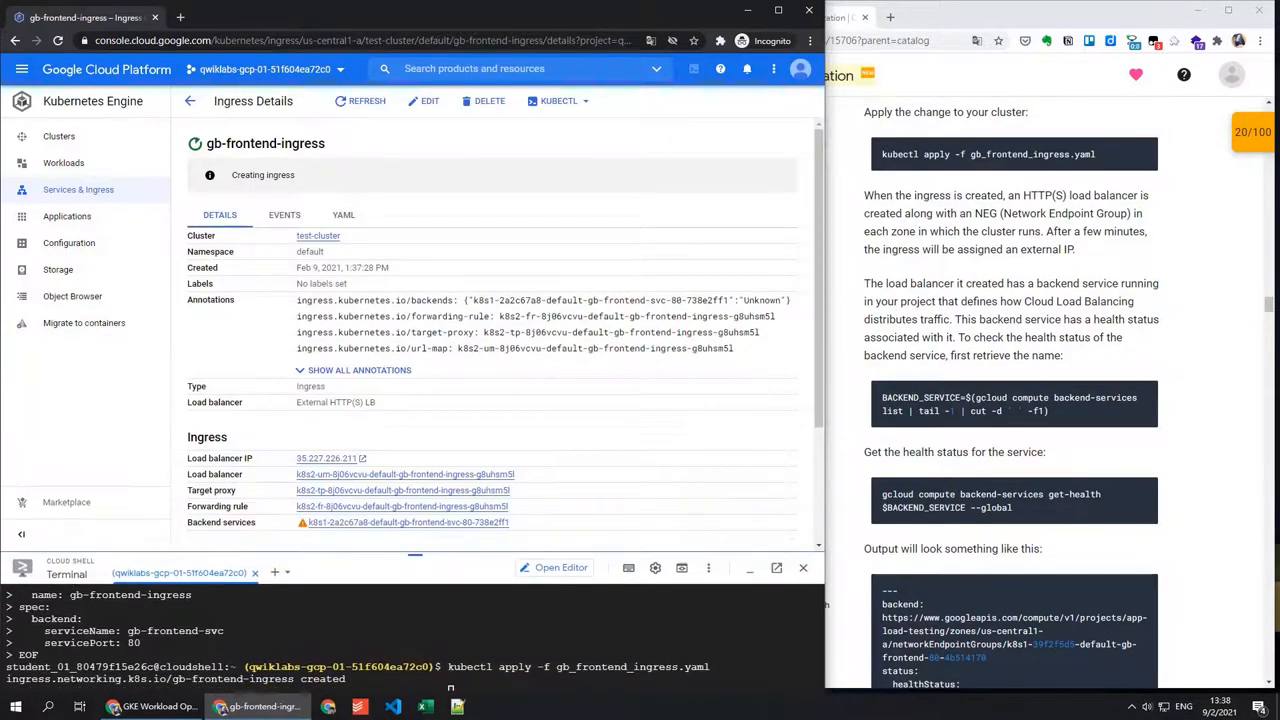
# Check gb-frontend-ingress's external IP 35.227.226.211 and HEALTHY backend
pyautogui.scroll(-3)
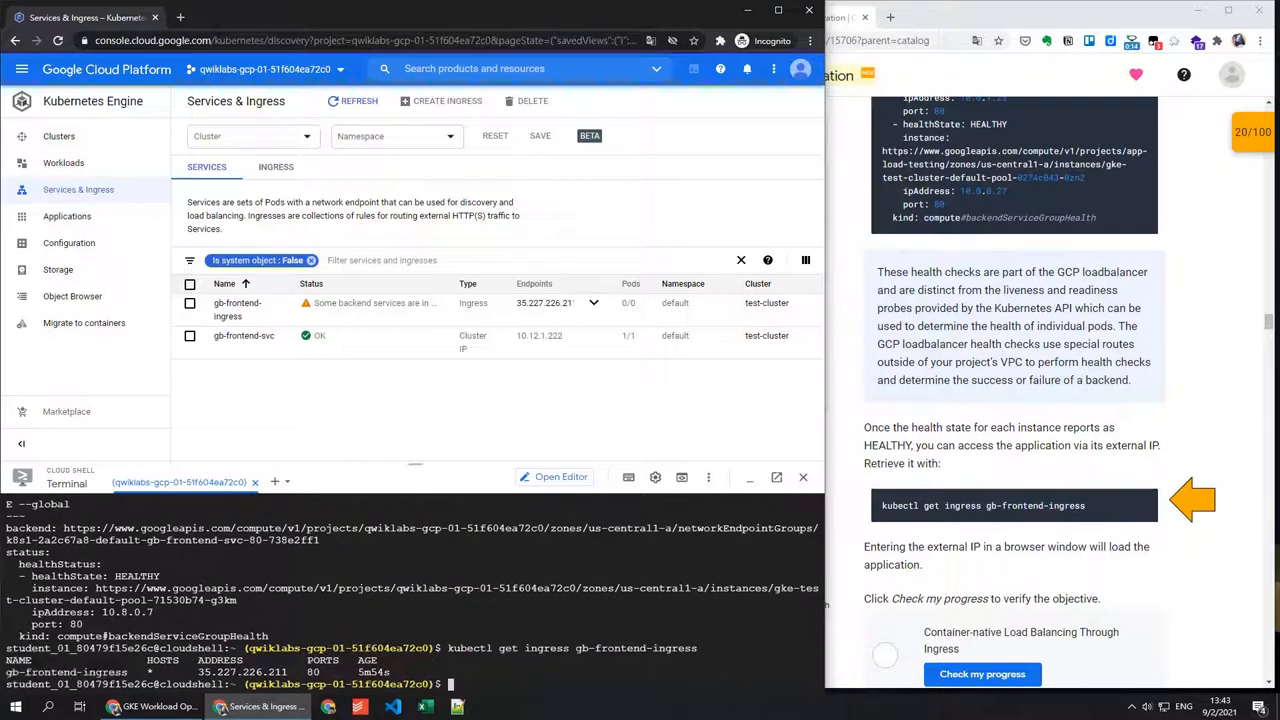
# Verify the Container-native Load Balancing Through Ingress objective, raising the score to 40/100
pyautogui.scroll(-3)
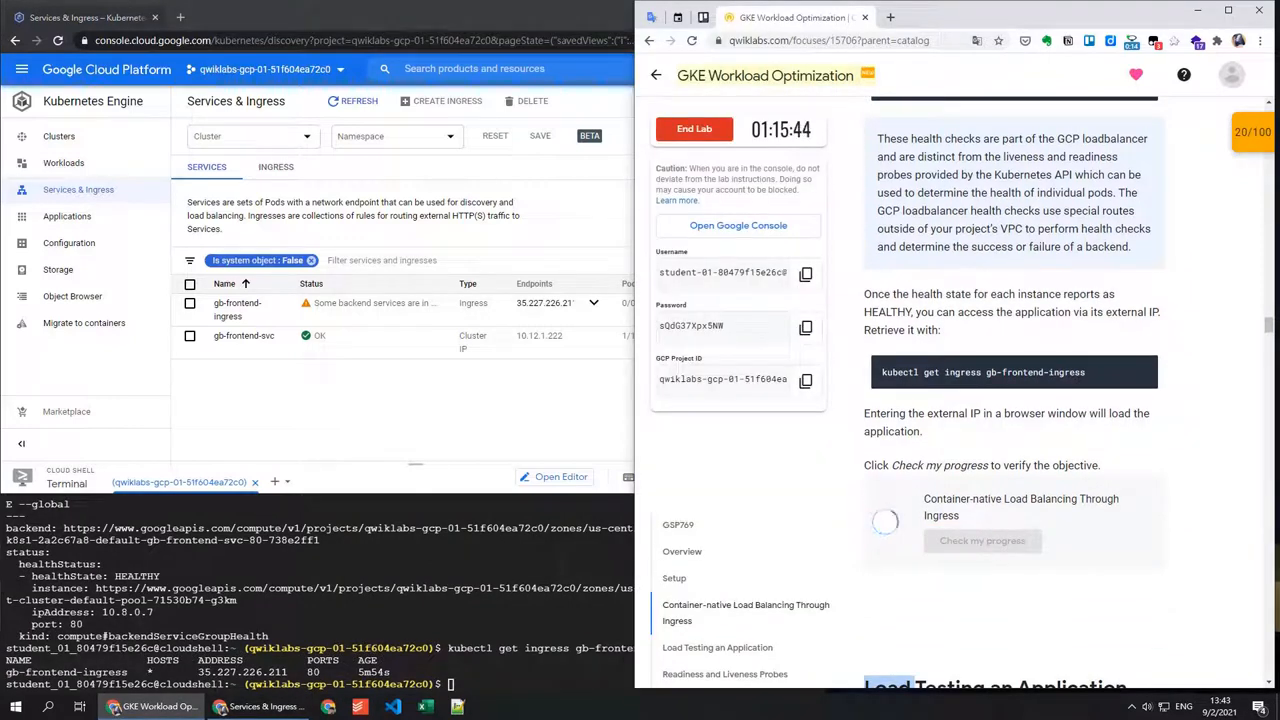
pyautogui.click(981, 541)
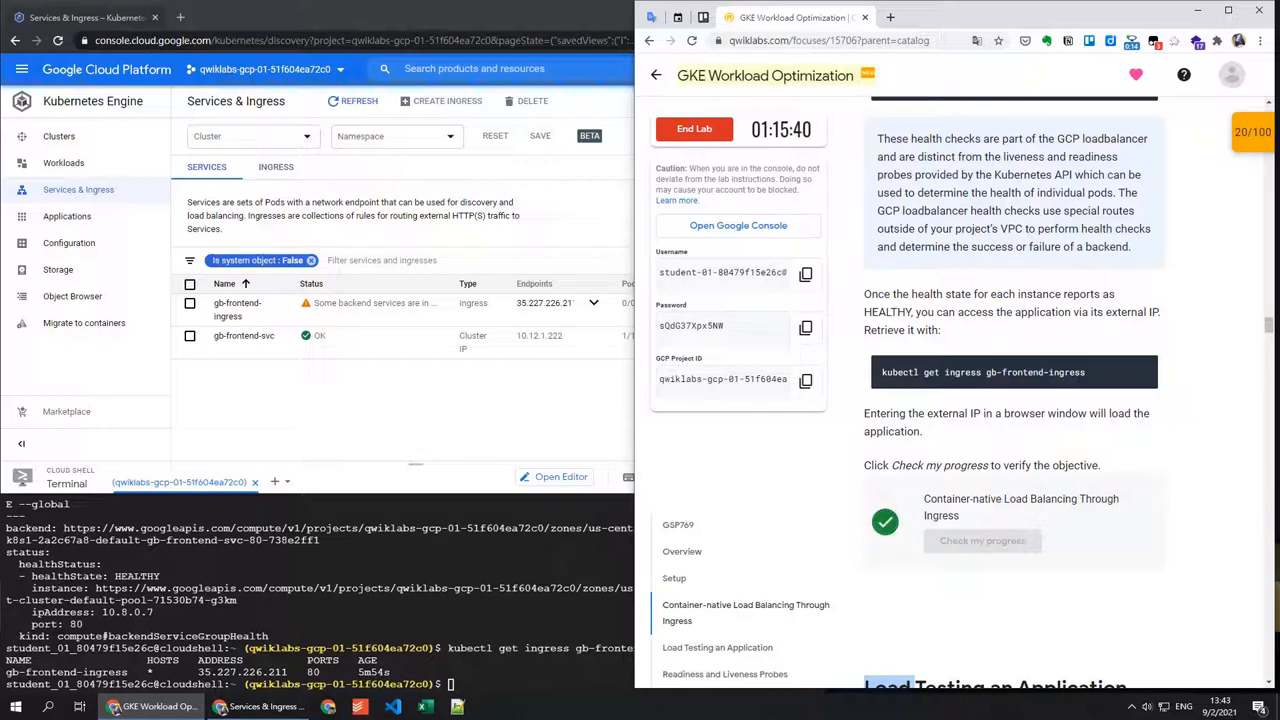
pyautogui.scroll(-3)
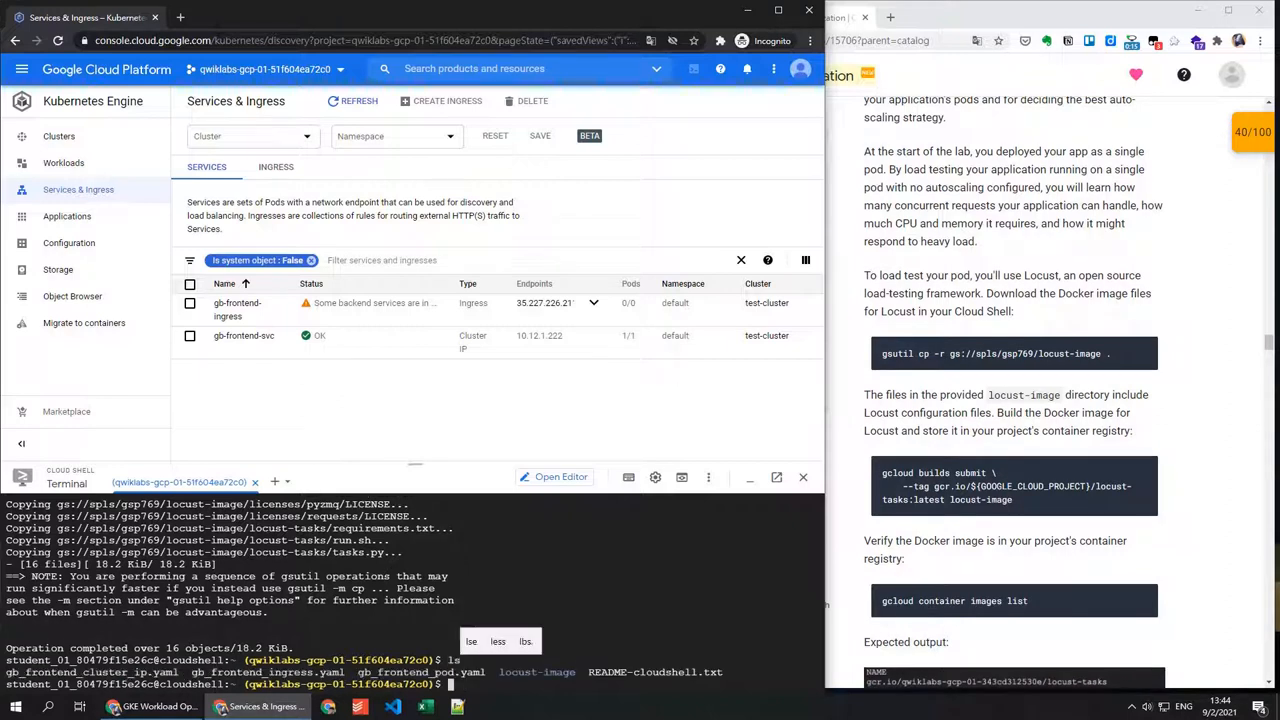
# Change into the copied locust-image directory with cd locust-image/
pyautogui.write('cd locust-image/')
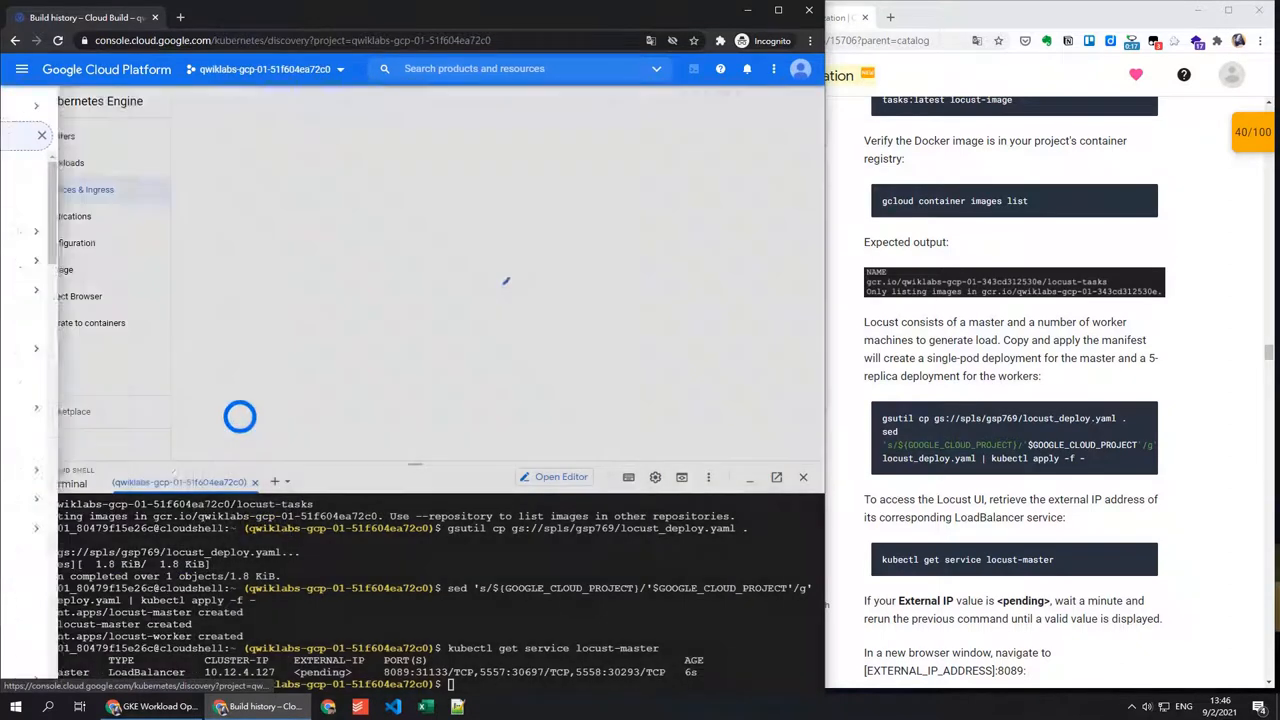
# Refresh services and open locust-master's endpoint 104.197.20.203:8089 to reach the Locust UI
pyautogui.click(85, 189)
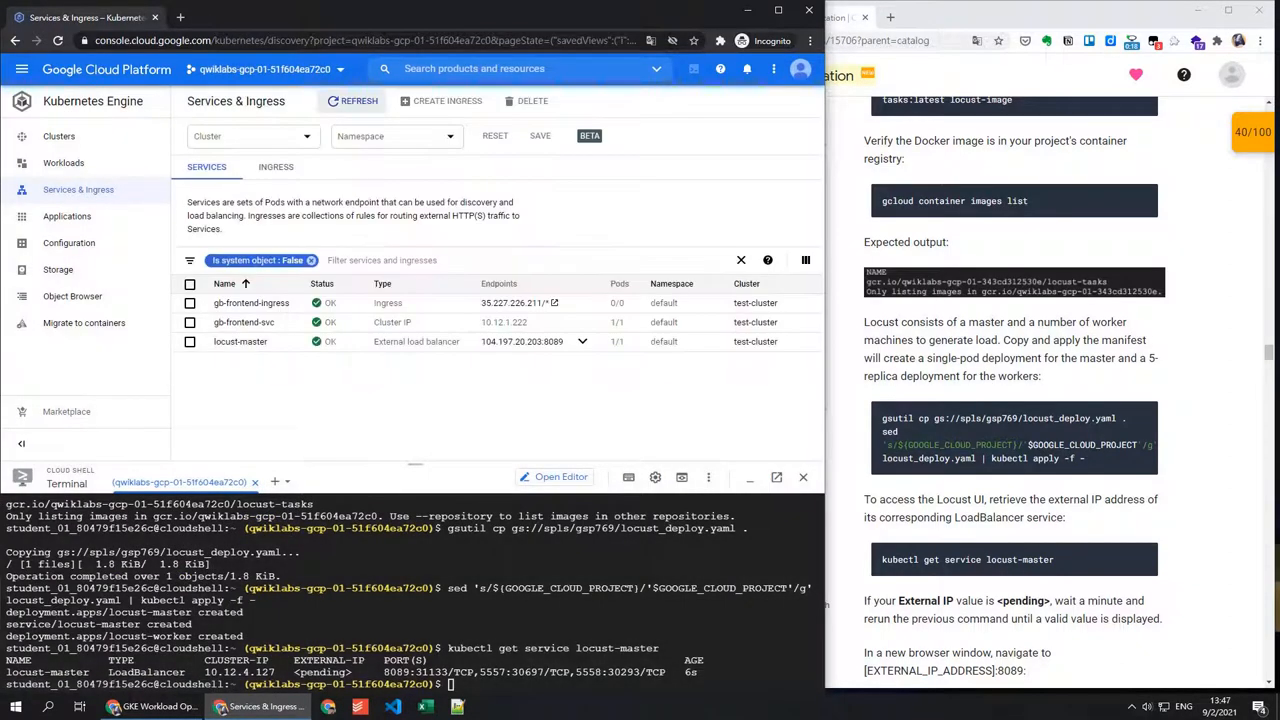
pyautogui.scroll(-3)
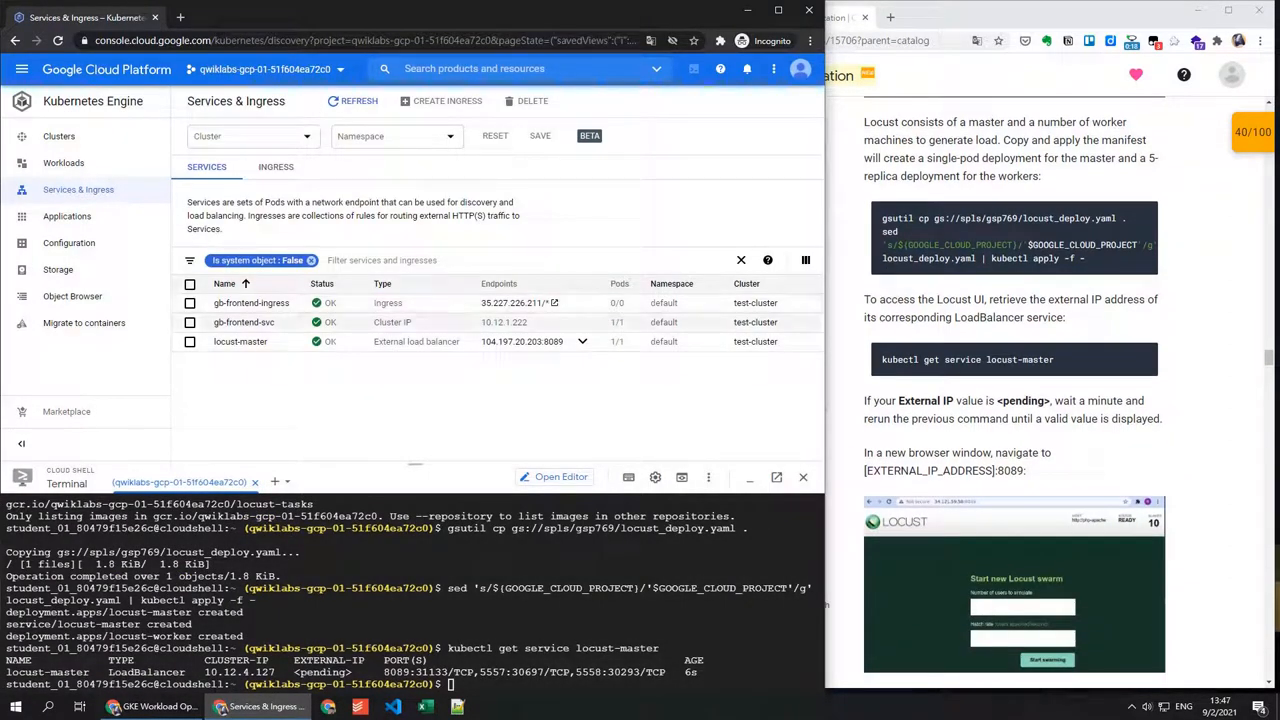
pyautogui.click(521, 341)
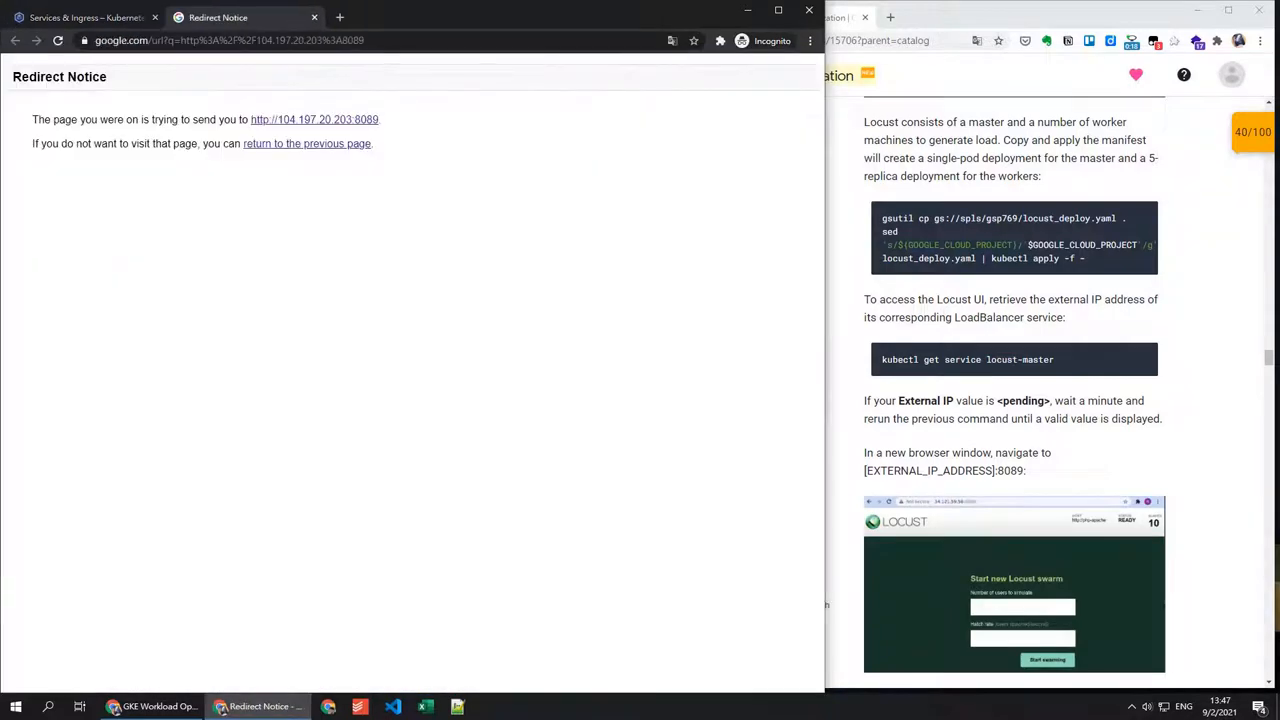
pyautogui.click(314, 119)
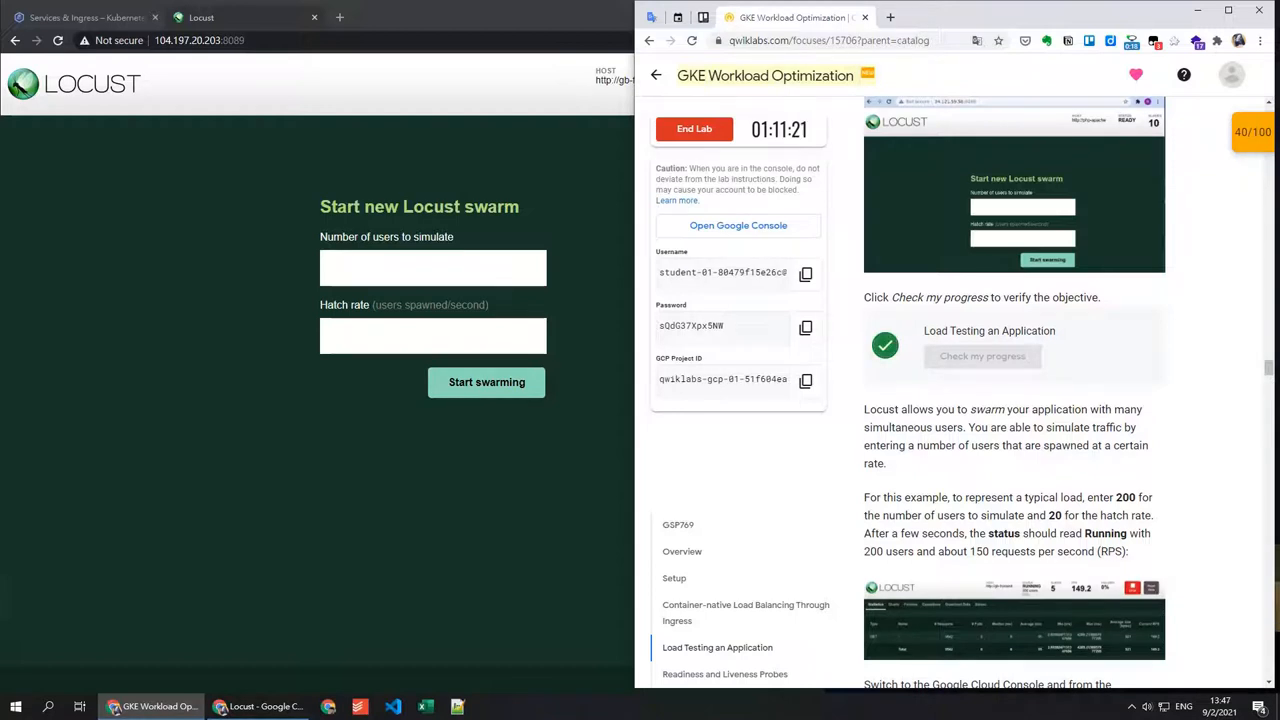
# Start a Locust swarm of 200 simulated users at a hatch rate of 20
pyautogui.write('2')
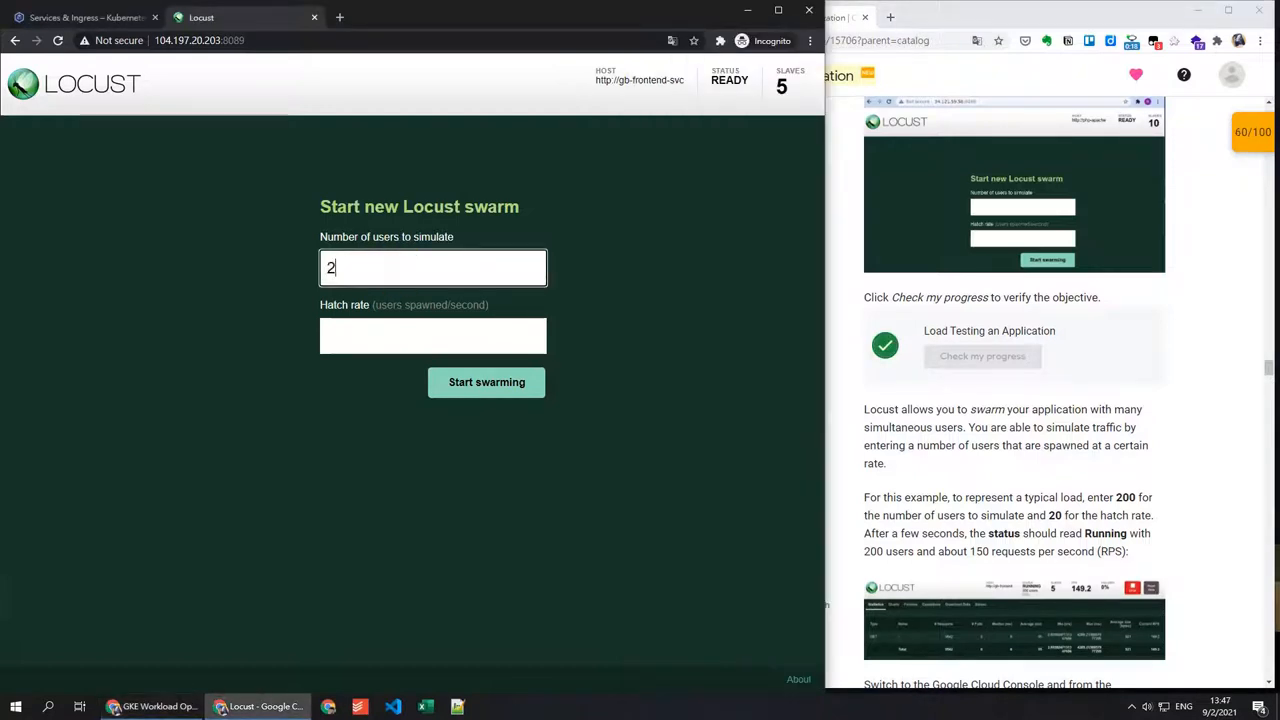
pyautogui.write('00')
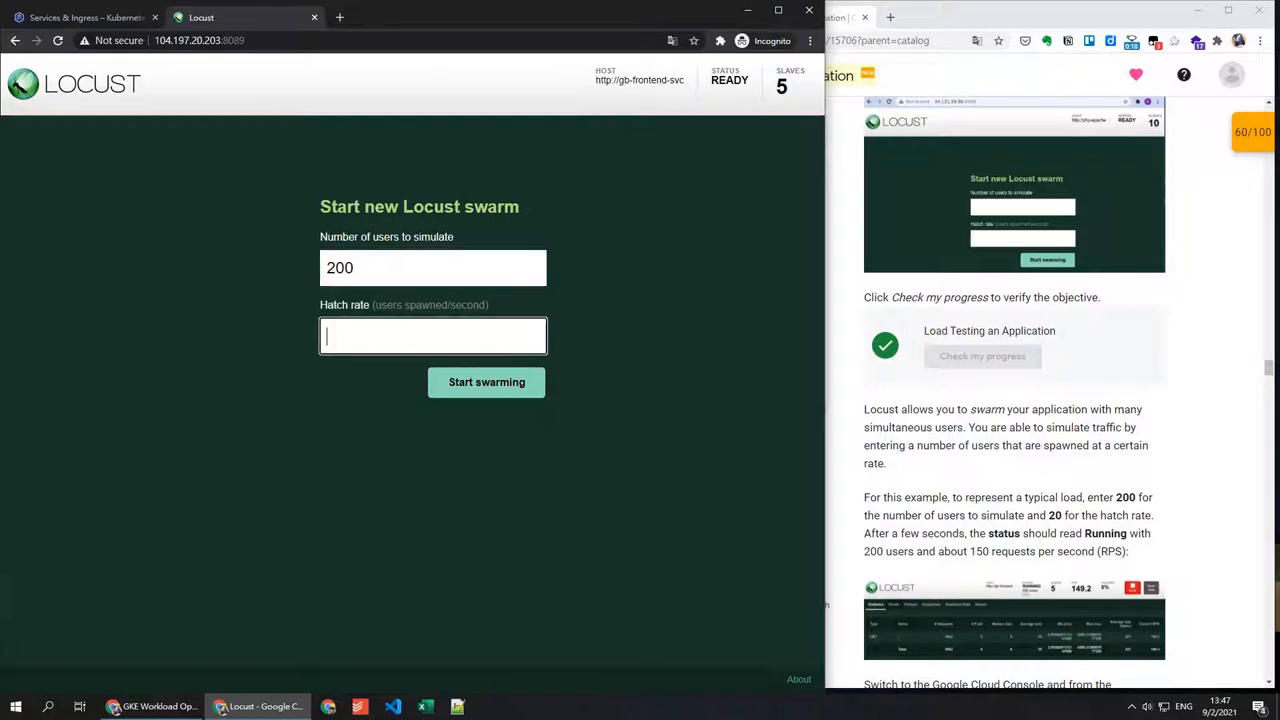
pyautogui.write('20')
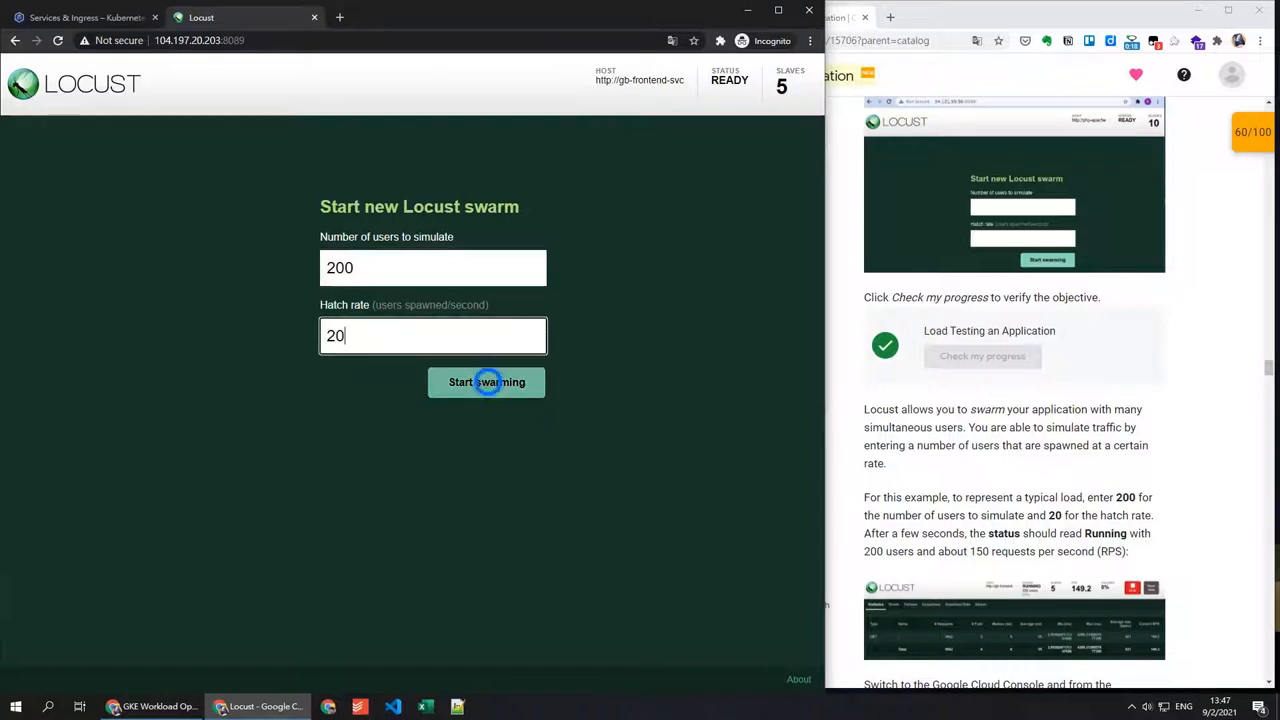
pyautogui.click(487, 382)
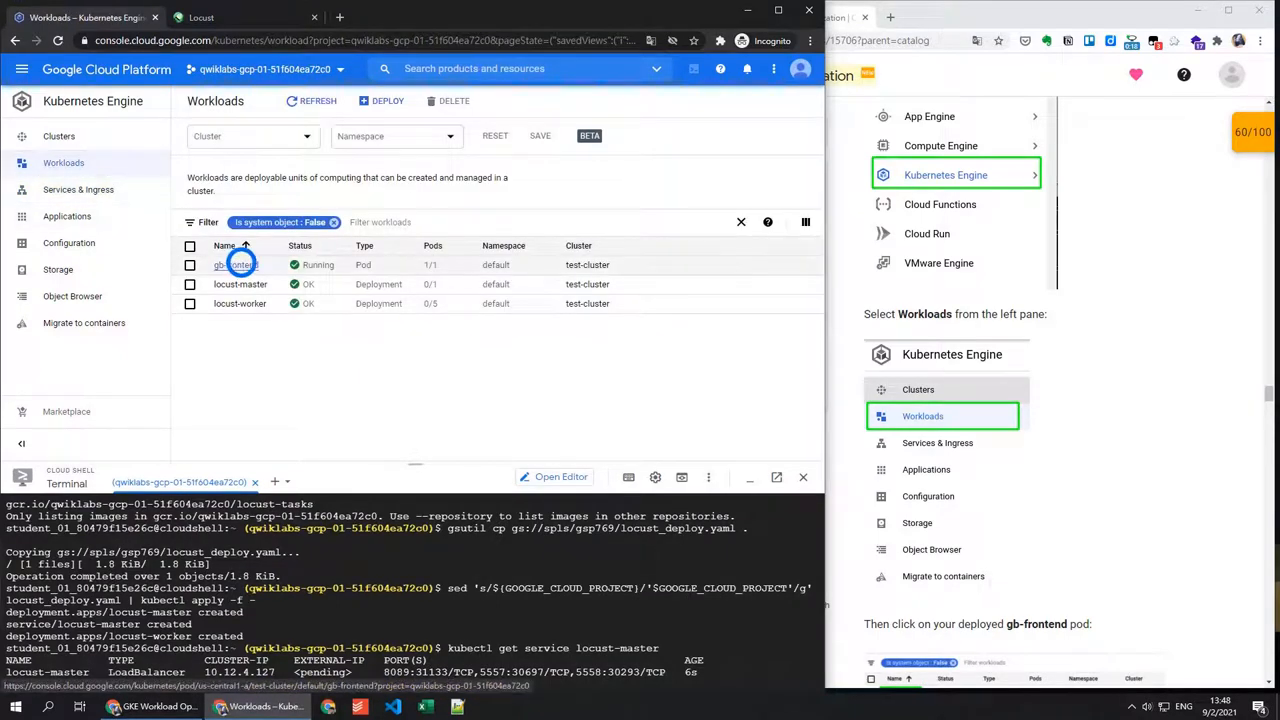
# Open the gb-frontend pod's details and expand the CPU chart's legend
pyautogui.click(237, 264)
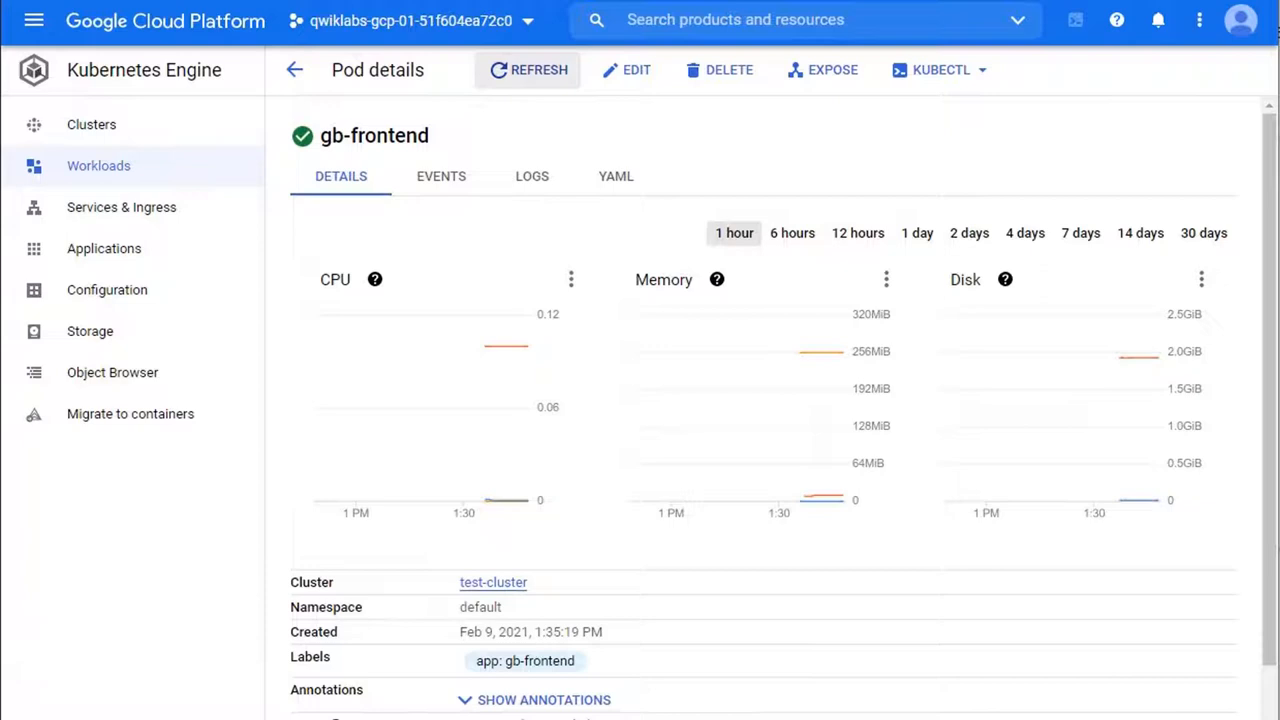
pyautogui.moveTo(571, 279)
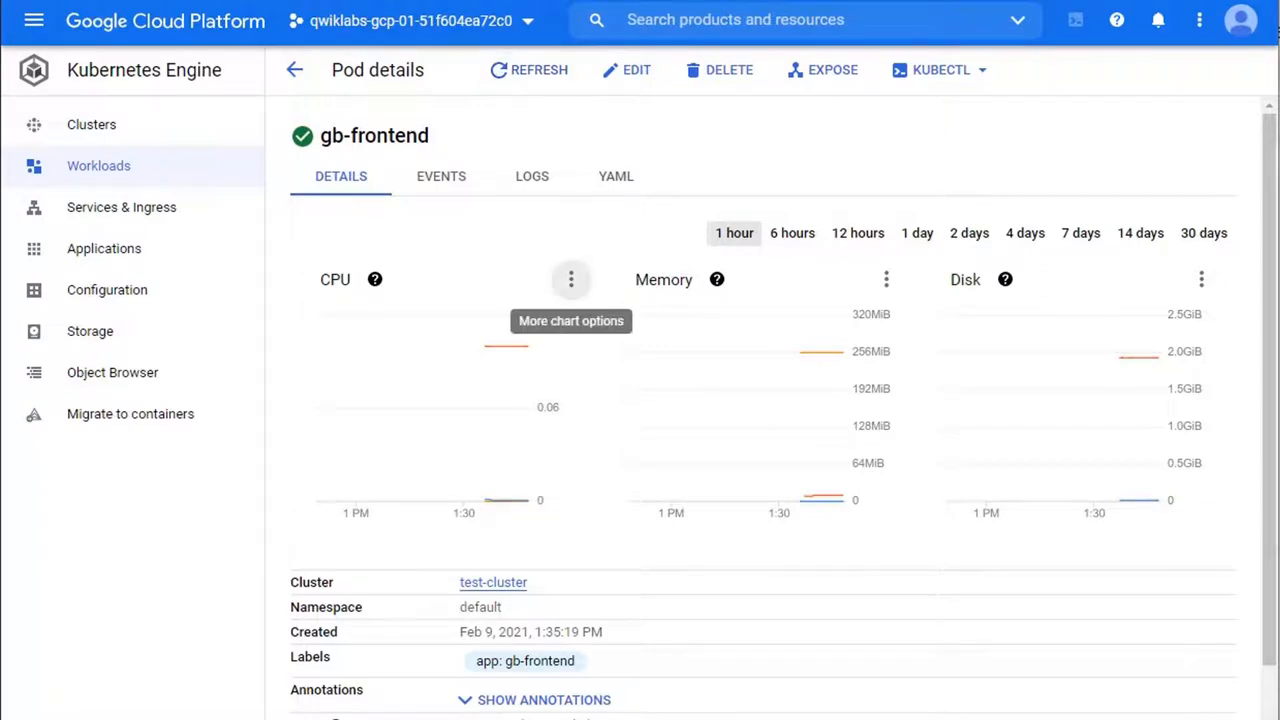
pyautogui.click(571, 279)
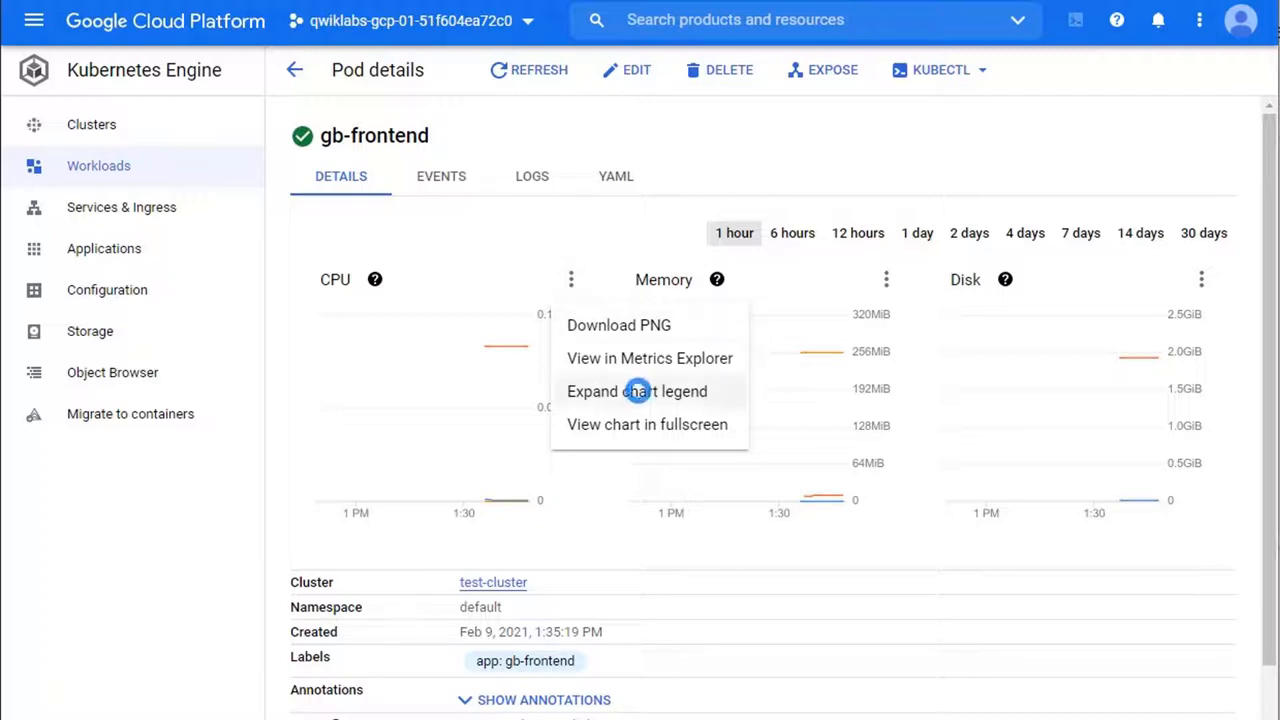
pyautogui.click(637, 391)
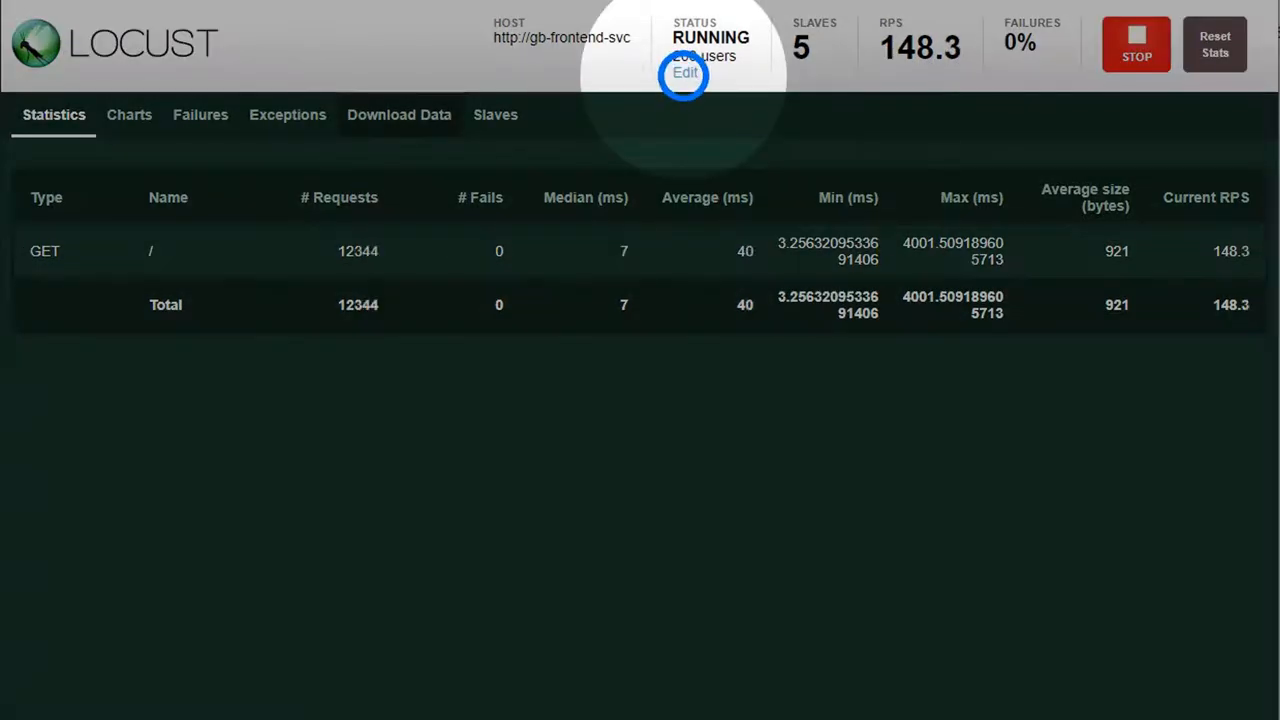
# Edit the running Locust swarm to 900 users with a hatch rate of 300
pyautogui.click(685, 72)
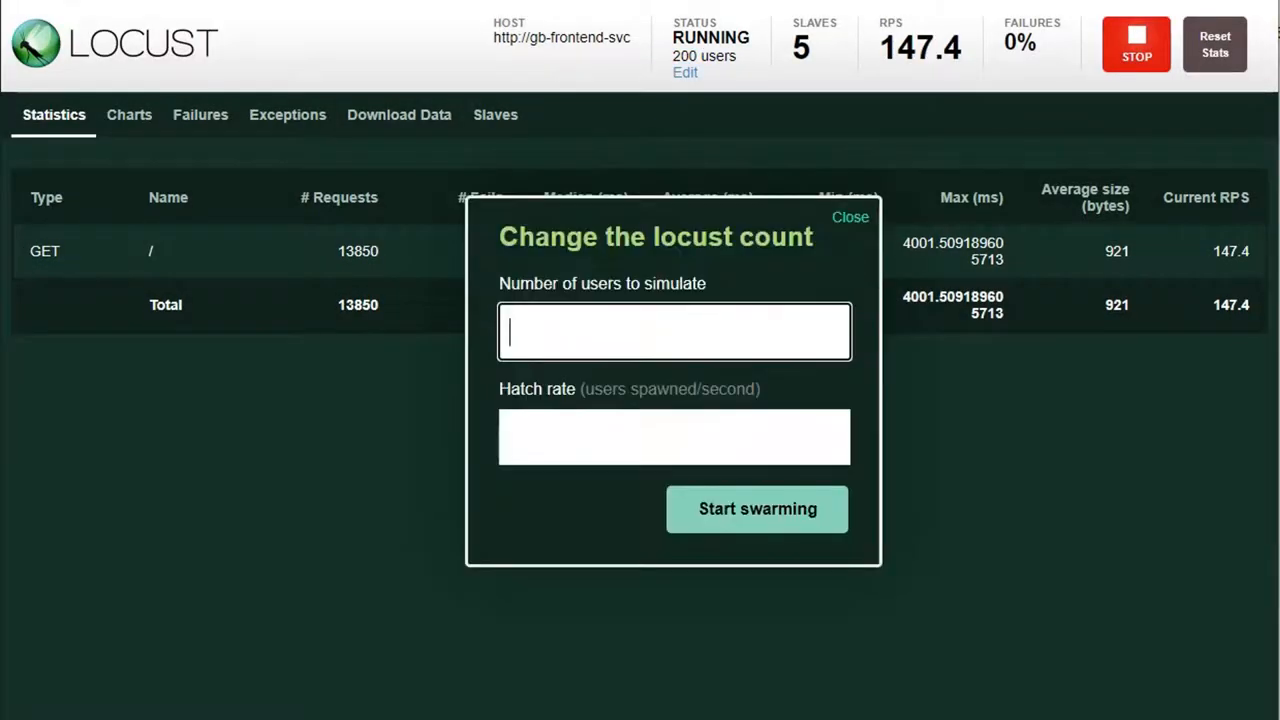
pyautogui.write('9')
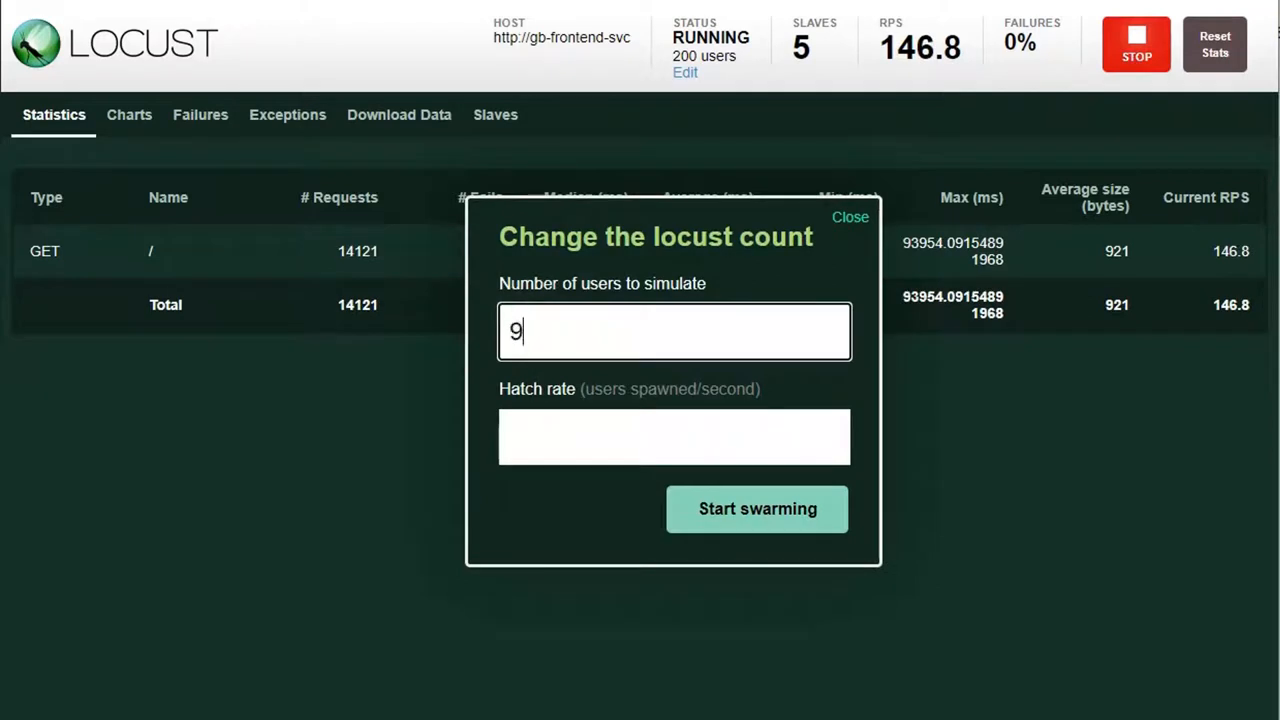
pyautogui.write('300')
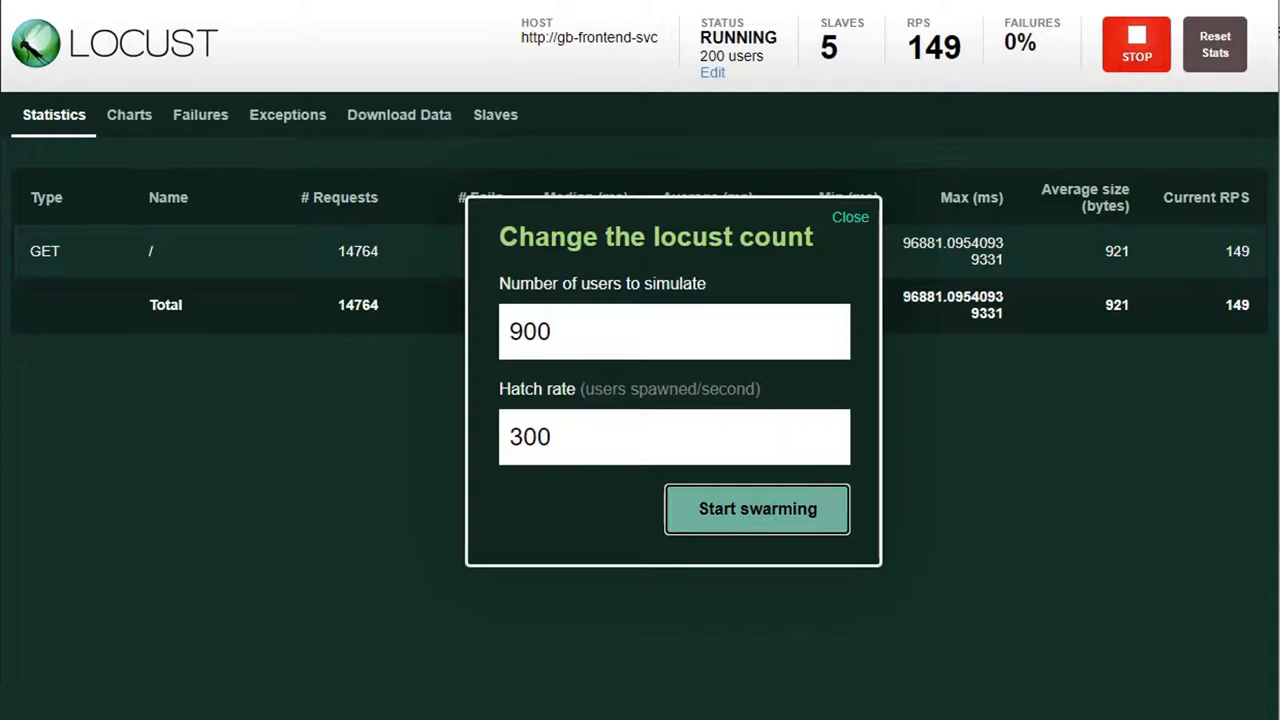
pyautogui.click(757, 508)
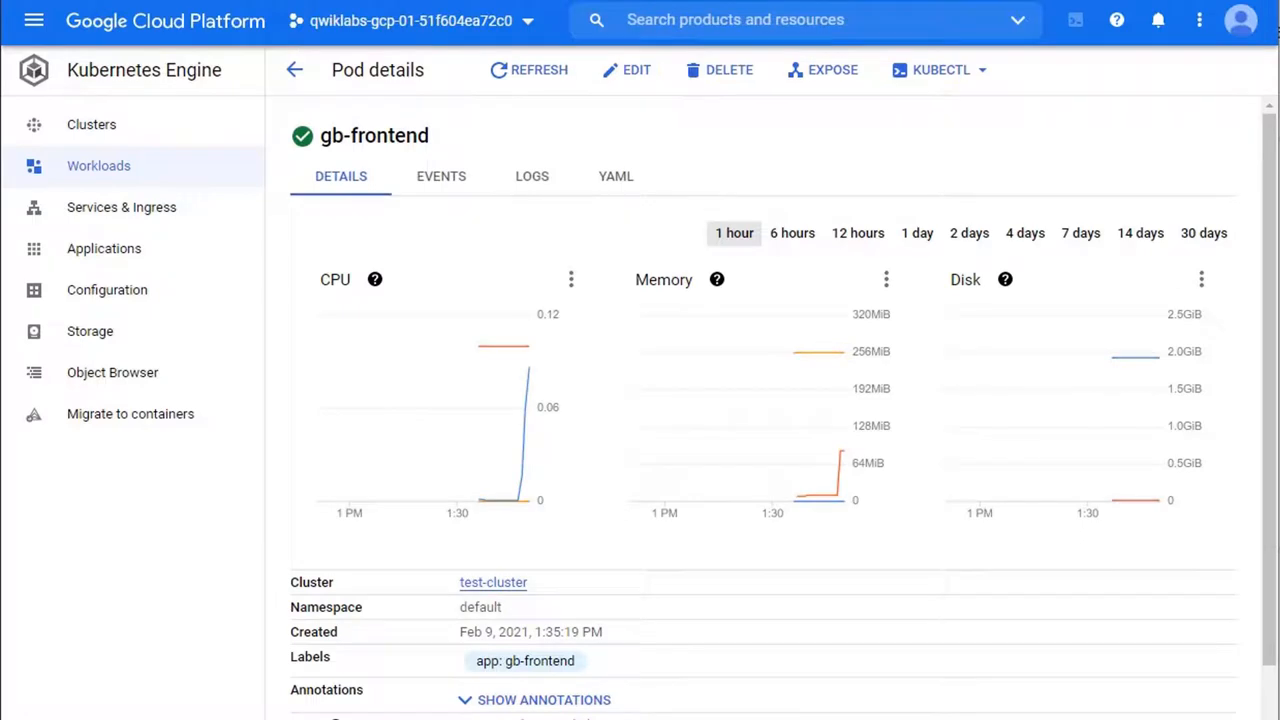
# Expand the chart legends to show gb-frontend using 0.086 CPU and 85.469MiB memory
pyautogui.click(571, 279)
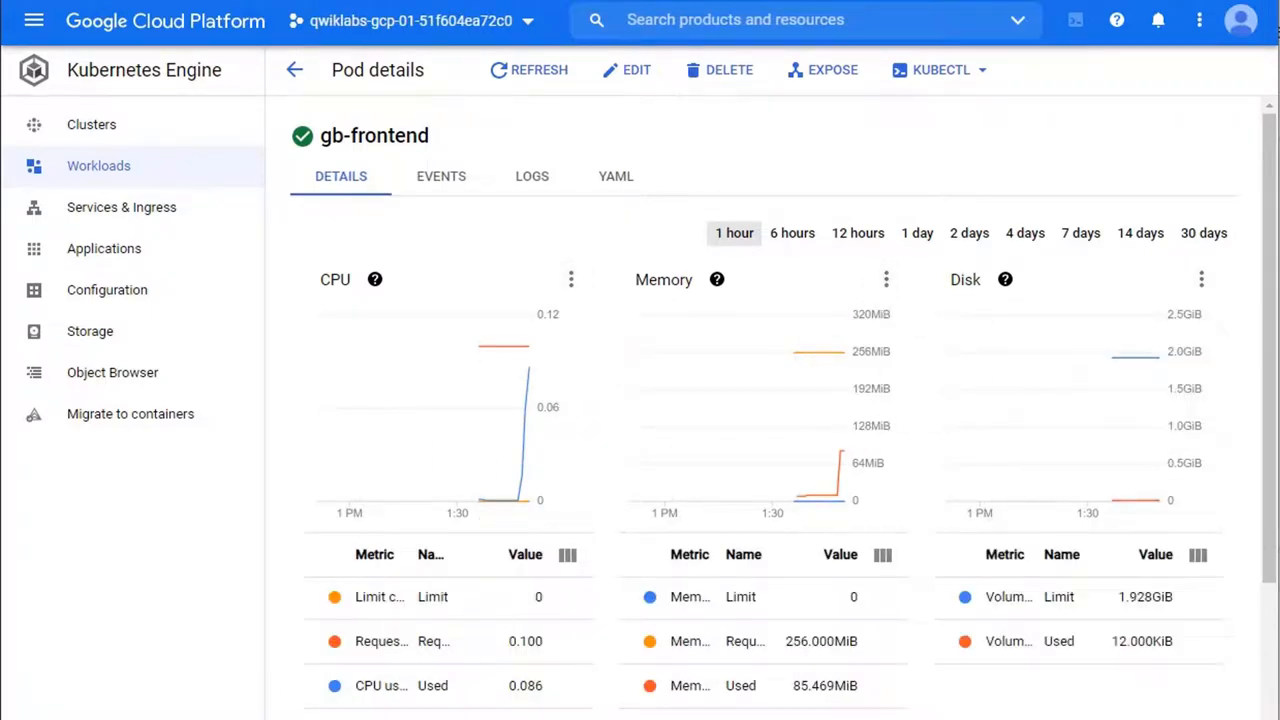
pyautogui.click(34, 20)
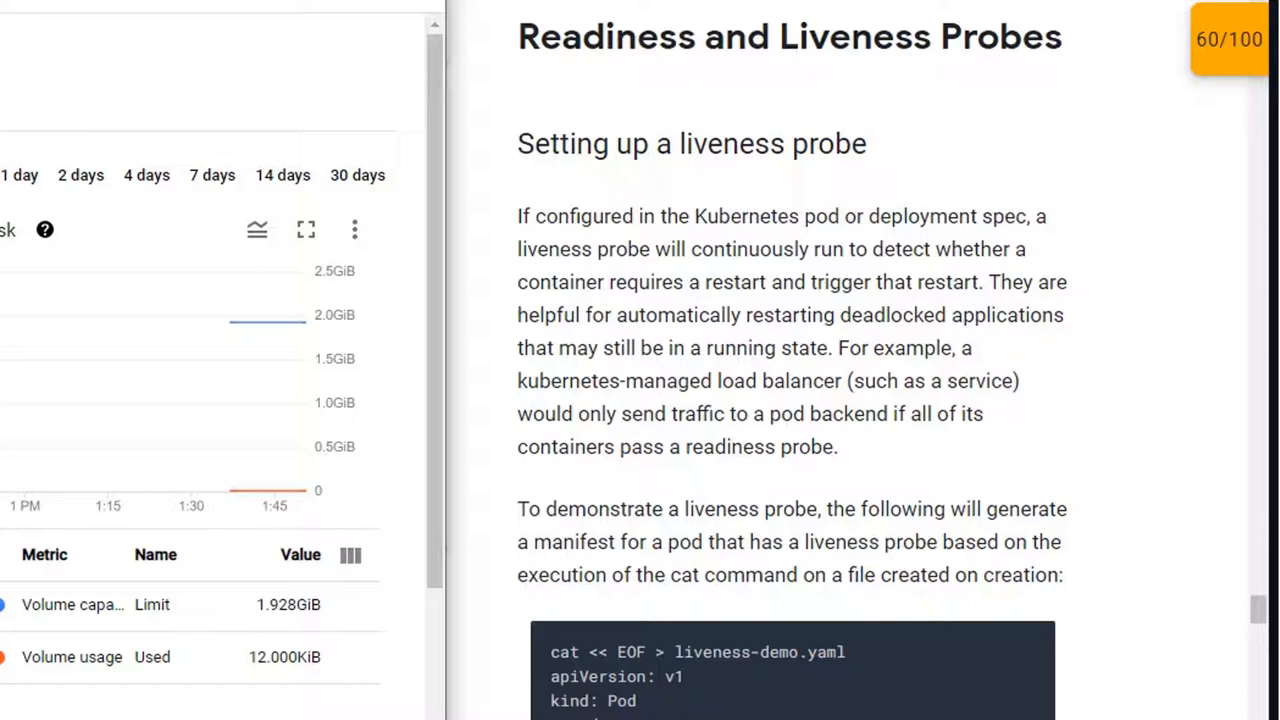
# Apply liveness-demo.yaml and review liveness-demo-pod's events showing the centos container started
pyautogui.scroll(-3)
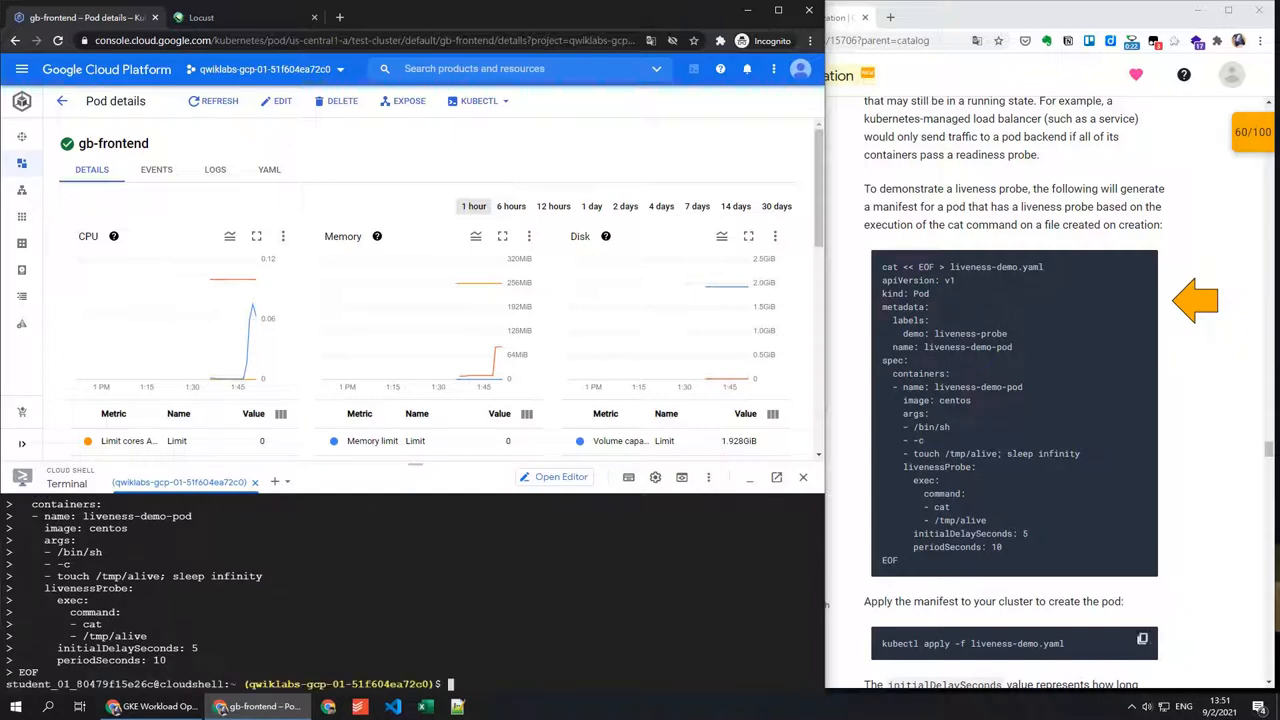
pyautogui.write('kubectl apply -f liveness-demo.yaml')
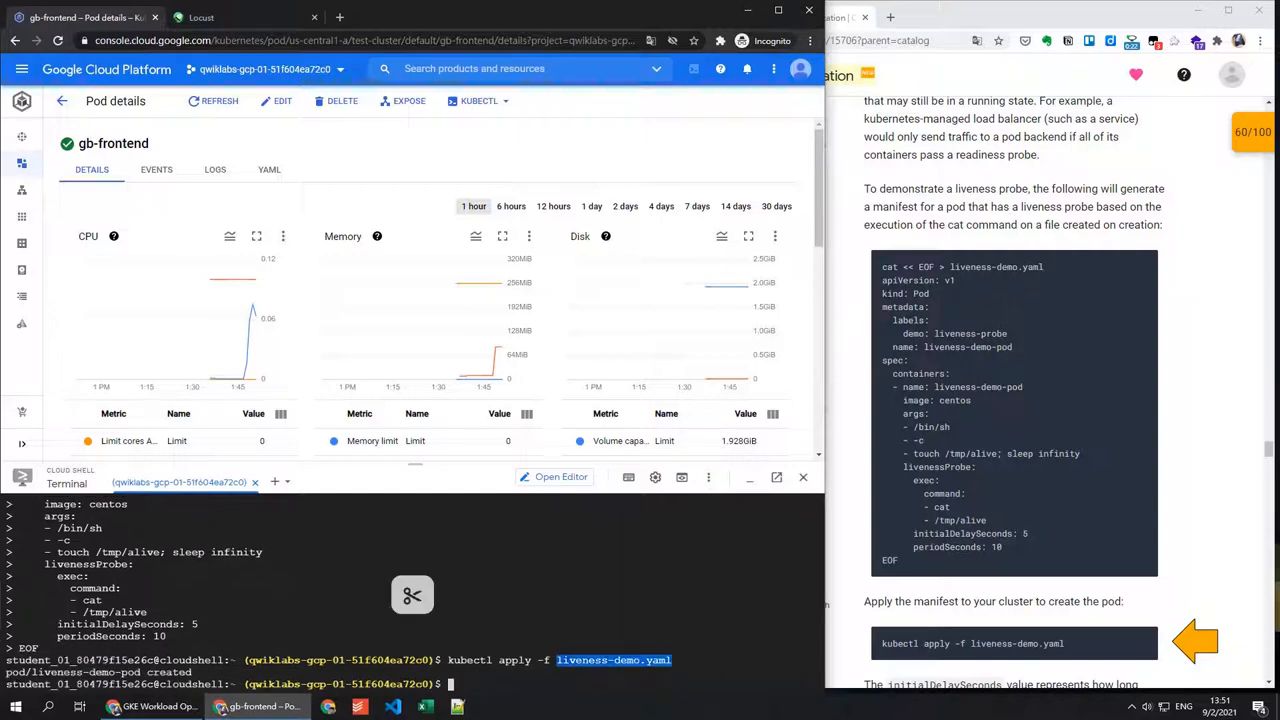
pyautogui.scroll(-3)
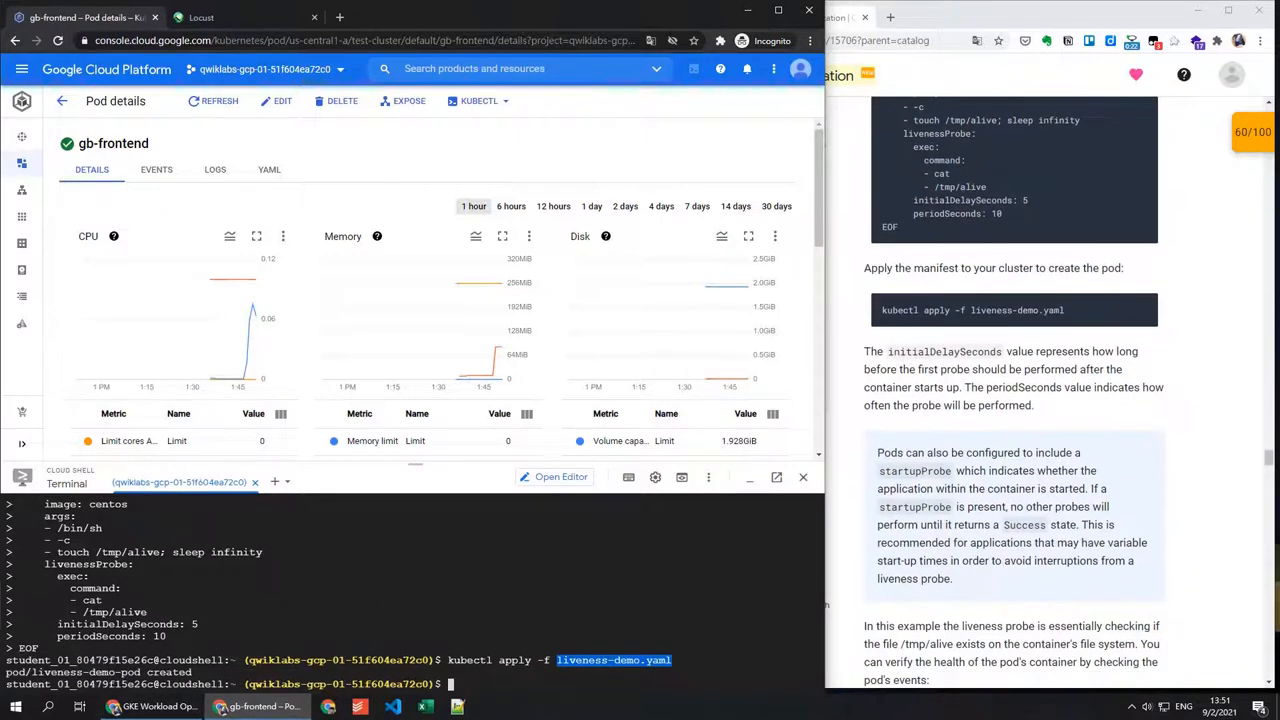
pyautogui.scroll(-3)
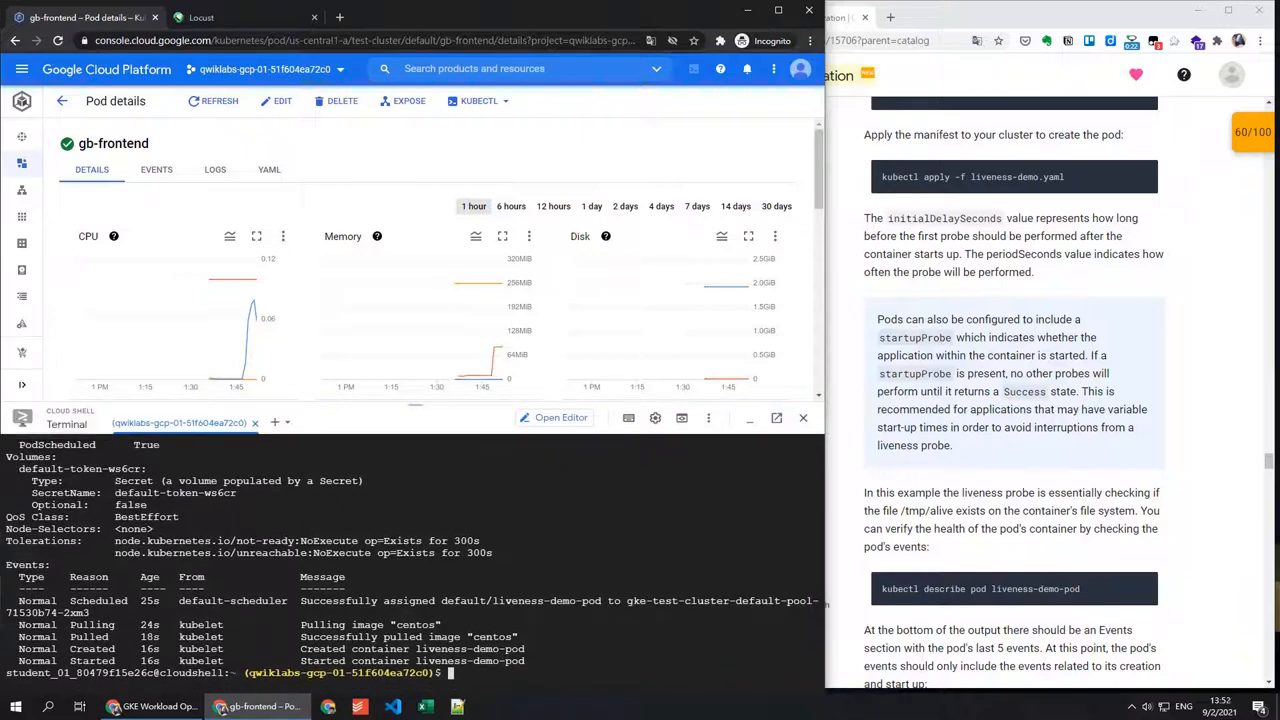
pyautogui.scroll(-3)
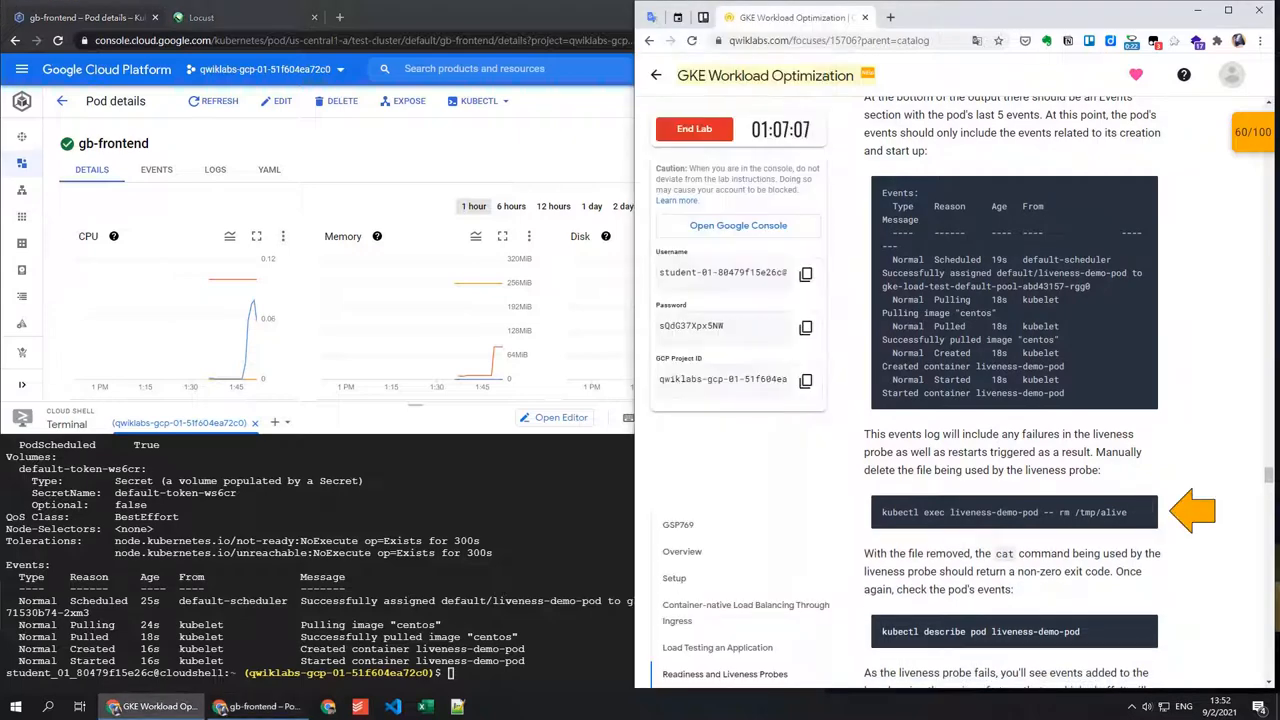
# Remove /tmp/alive from liveness-demo-pod and describe the pod to see liveness probe failures
pyautogui.write('kubectl exec liveness-demo-pod -- rm /tmp/alive')
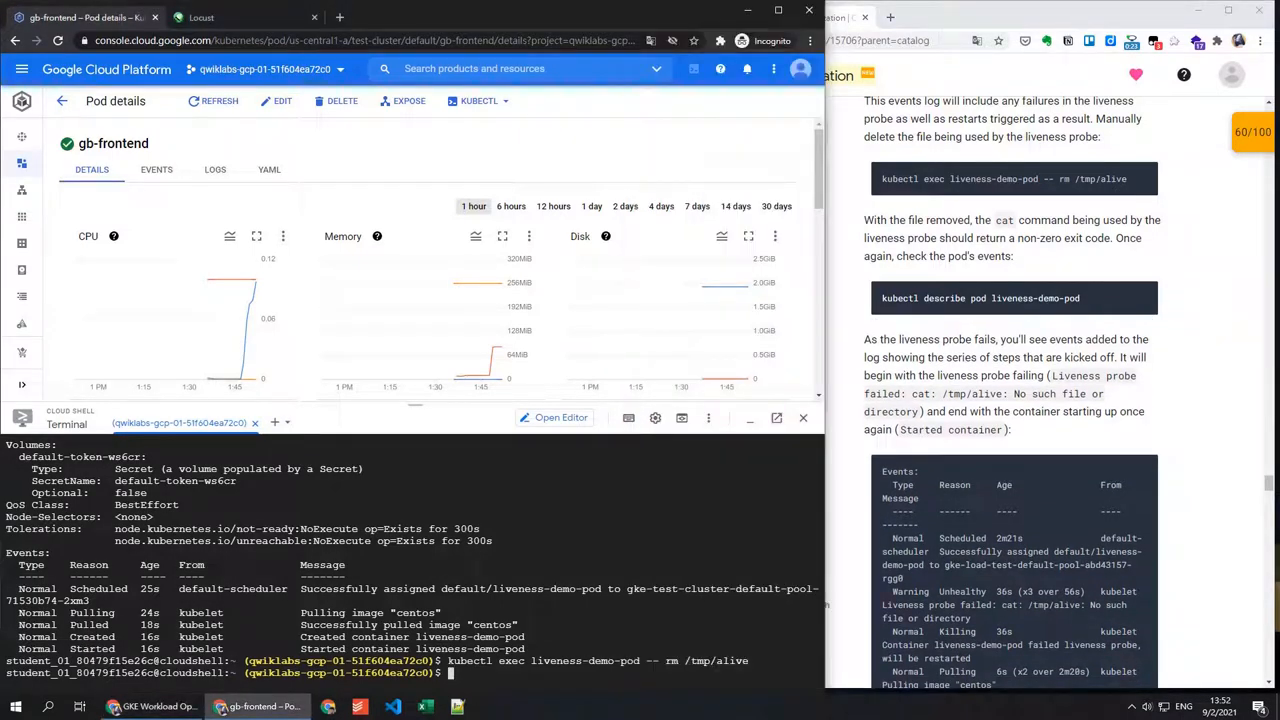
pyautogui.write('kubectl describe pod liveness-demo-pod')
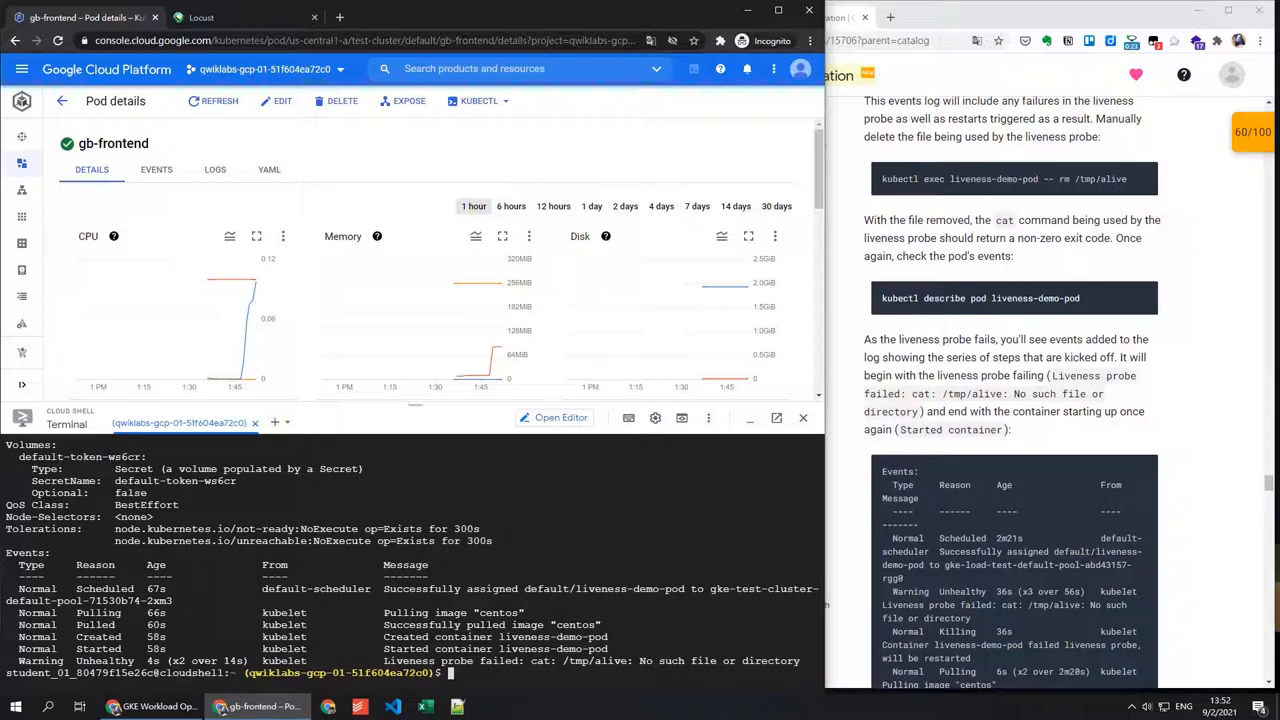
pyautogui.scroll(-3)
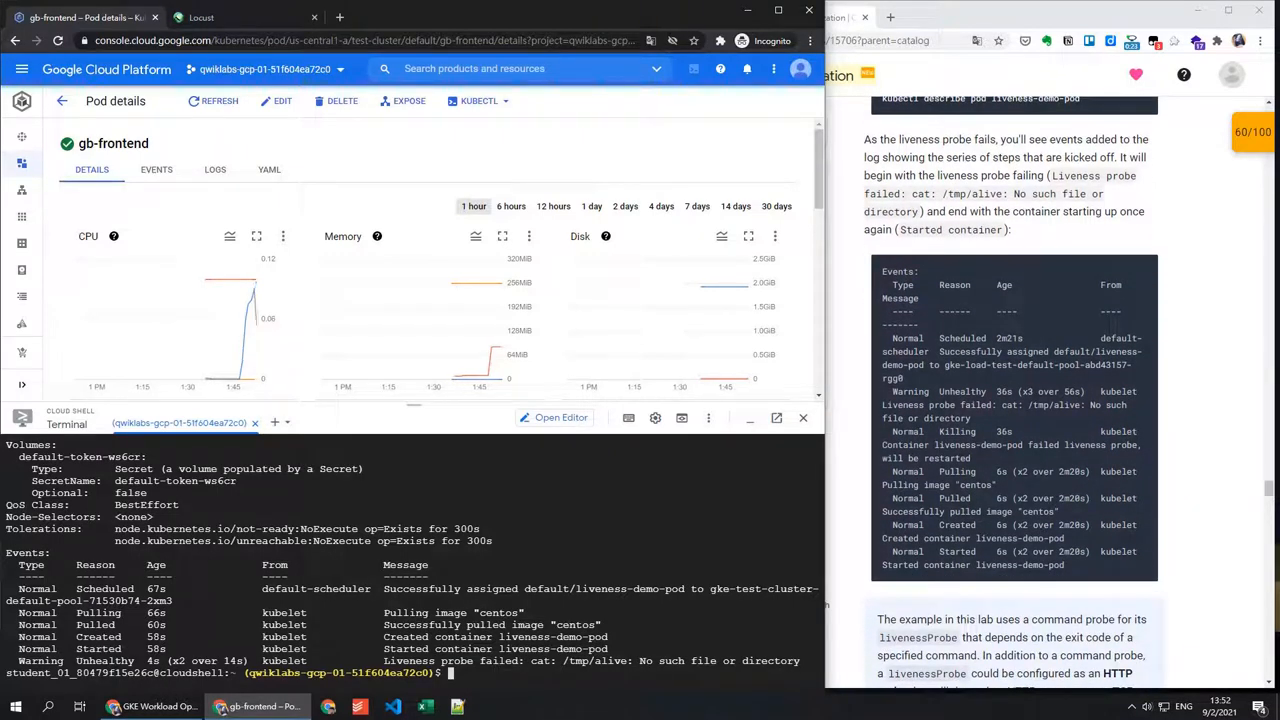
pyautogui.scroll(-3)
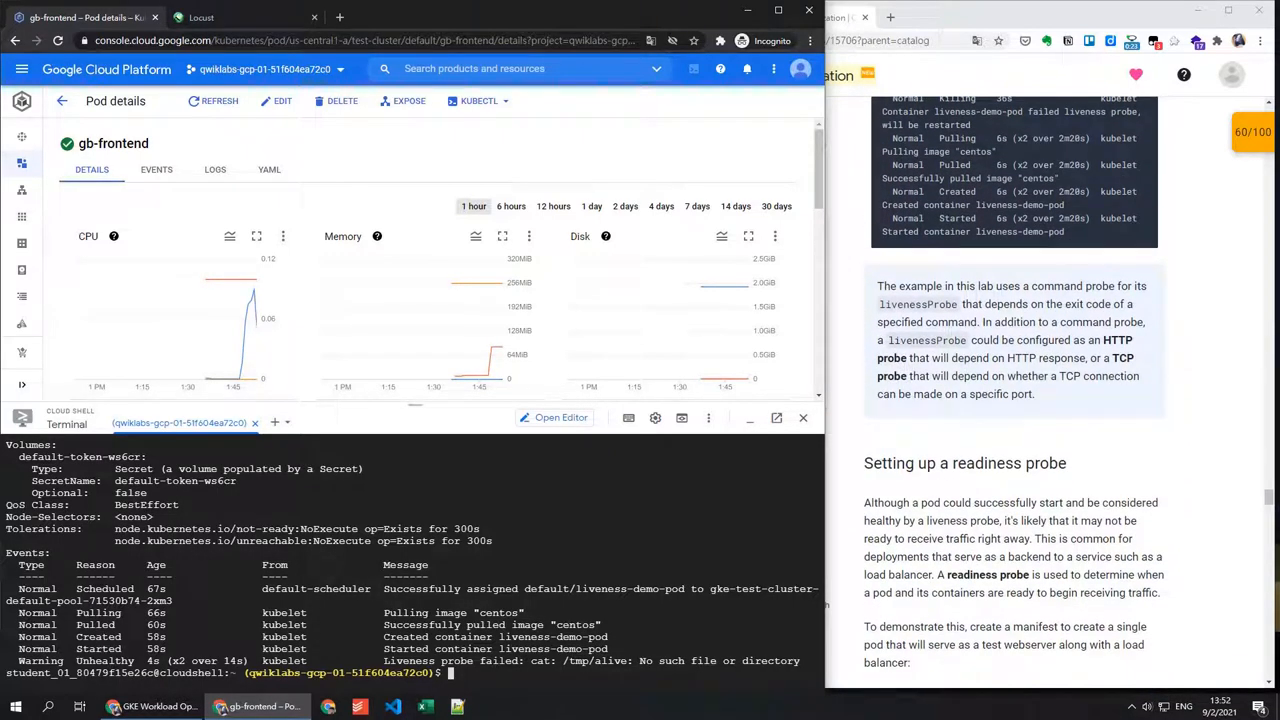
pyautogui.scroll(-3)
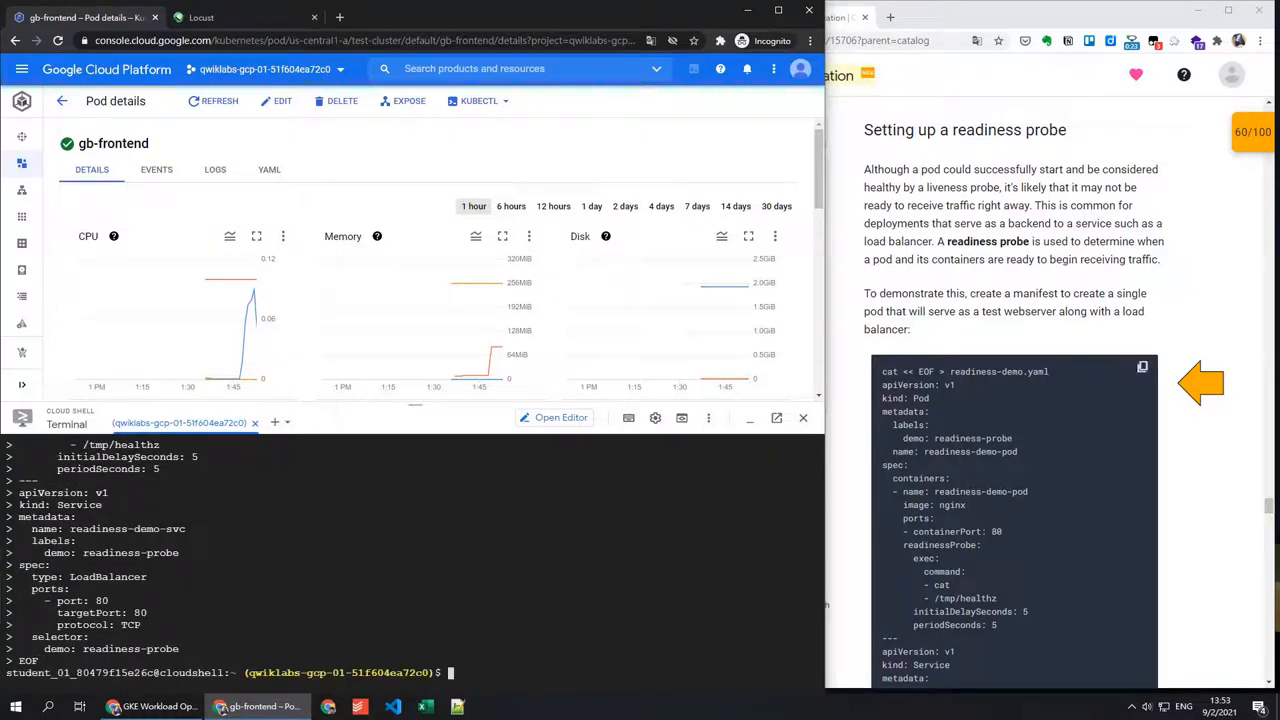
# Query readiness-demo-svc until its external IP 104.154.46.31 appears
pyautogui.scroll(-3)
pyautogui.write('kubectl apply -f readiness-demo.yaml')
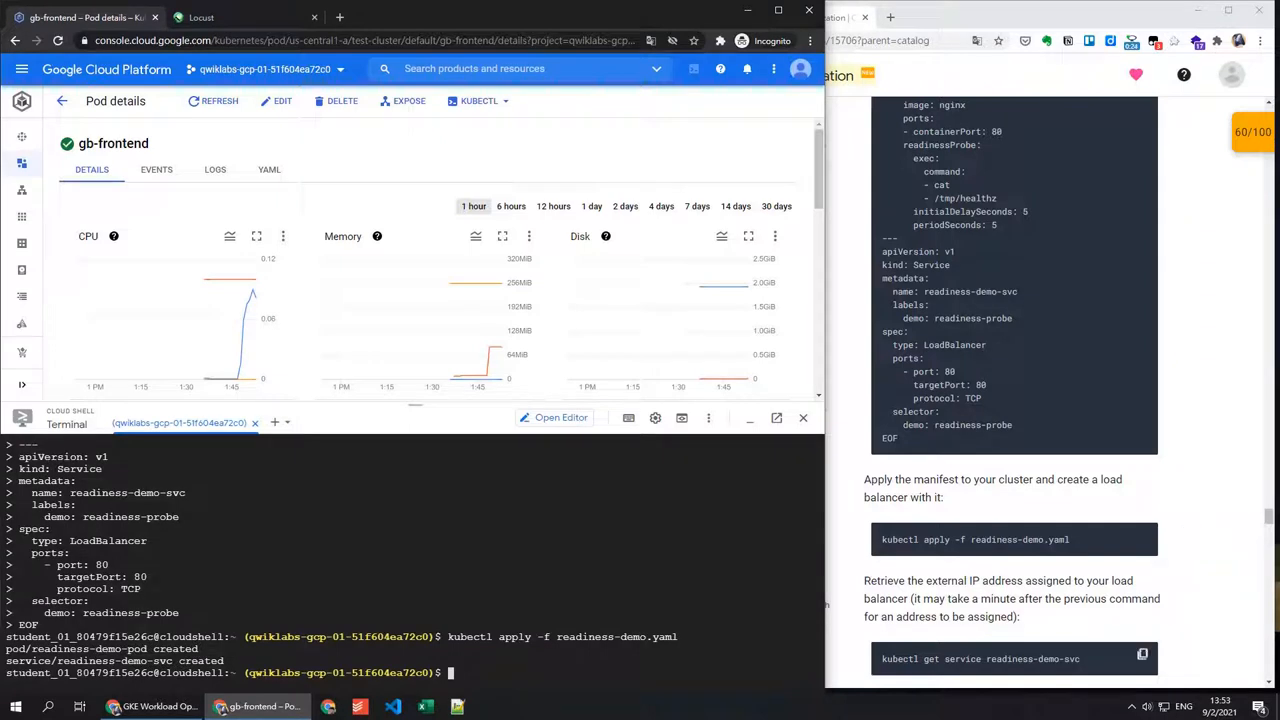
pyautogui.write('kubectl get service readiness-demo-svc')
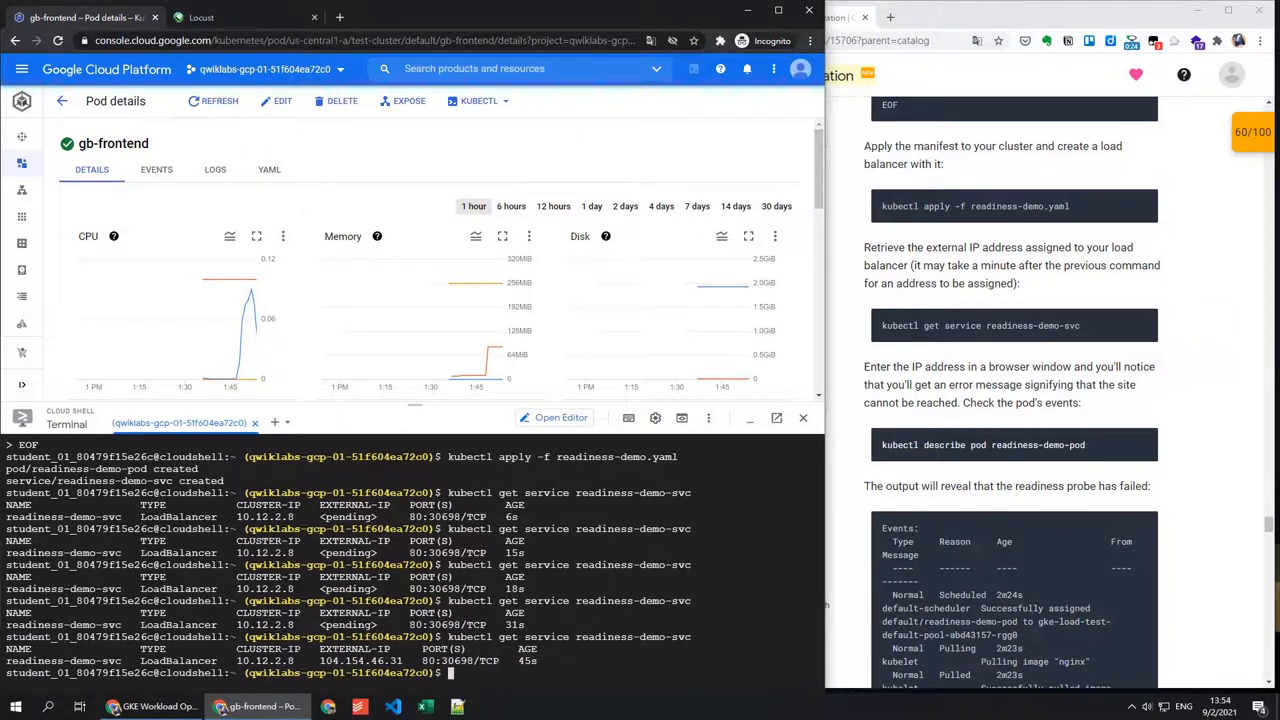
# Open the service's external IP and check readiness-demo-pod's Conditions, now Ready True
pyautogui.doubleClick(360, 660)
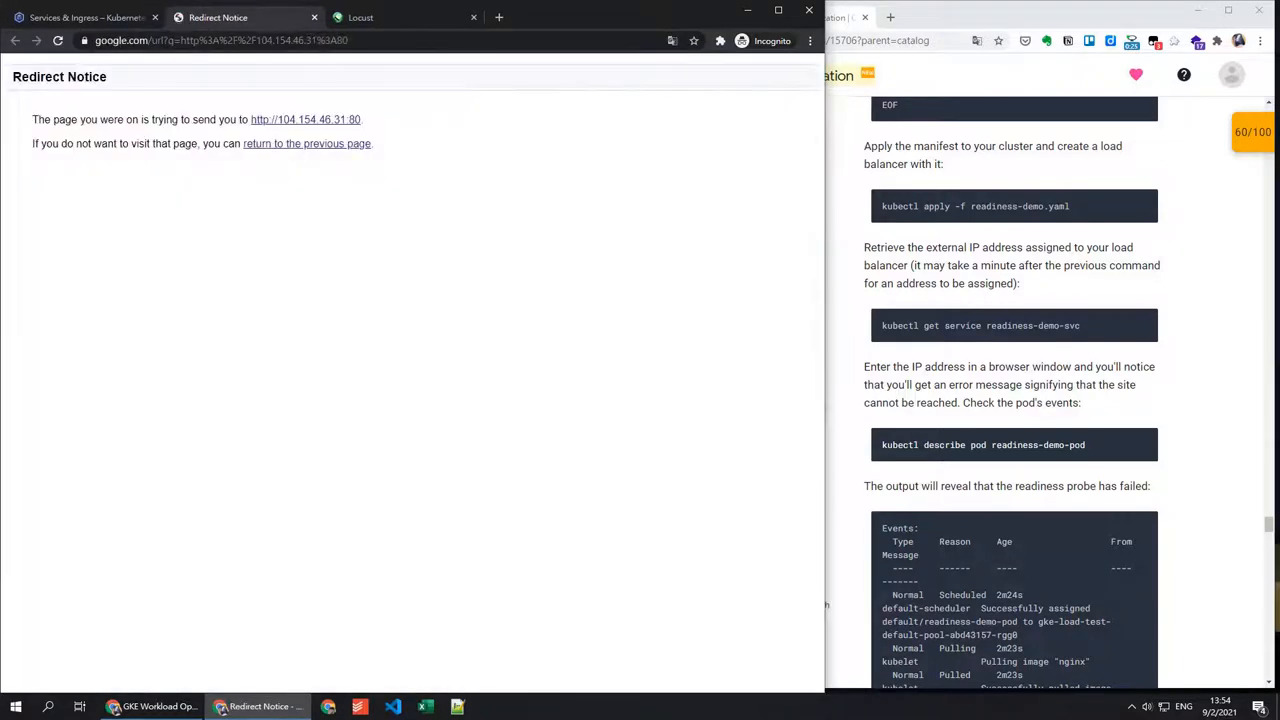
pyautogui.click(57, 40)
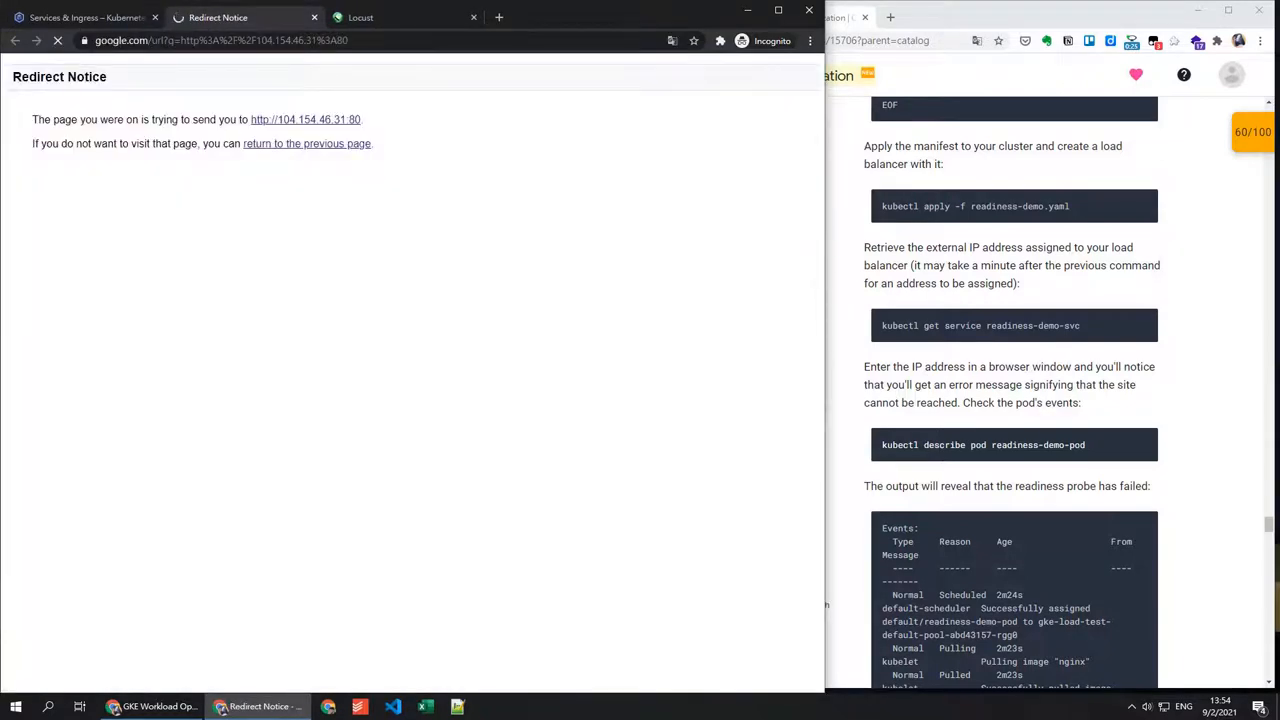
pyautogui.scroll(-3)
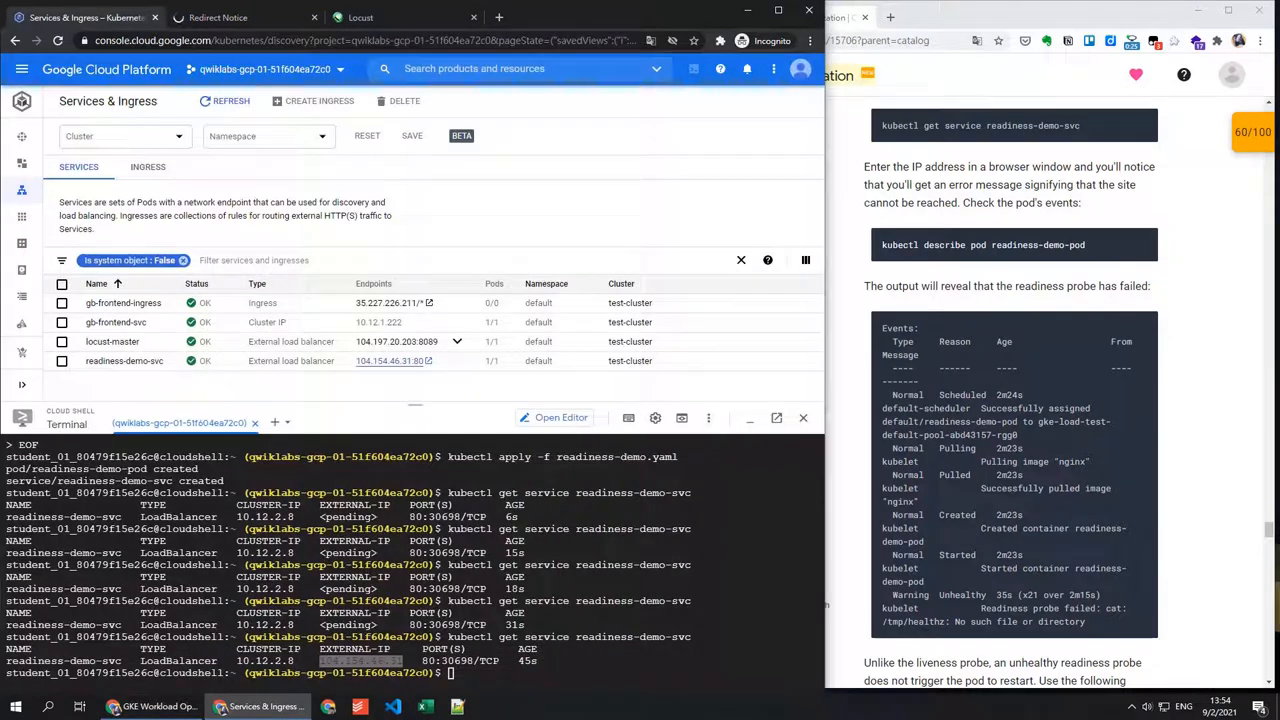
pyautogui.write('kubectl describe pod readiness-demo-pod')
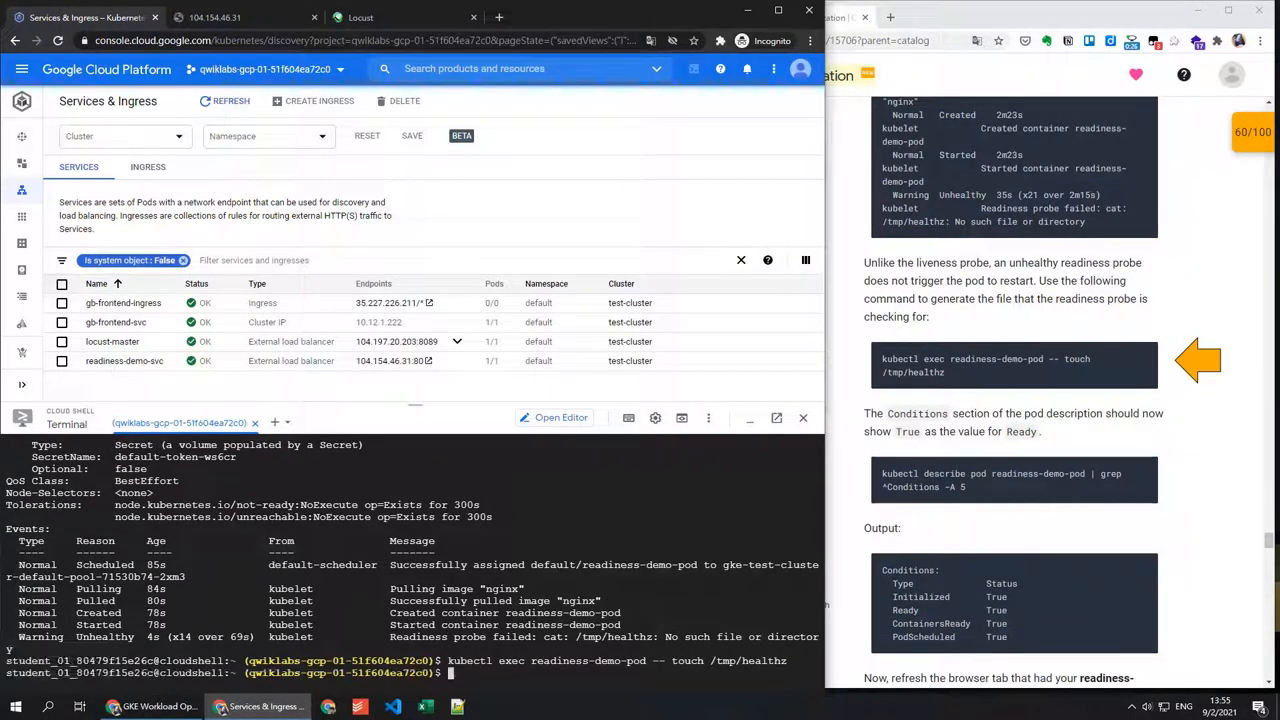
pyautogui.write('kubectl describe pod readiness-demo-pod | grep ^Conditions -A 5')
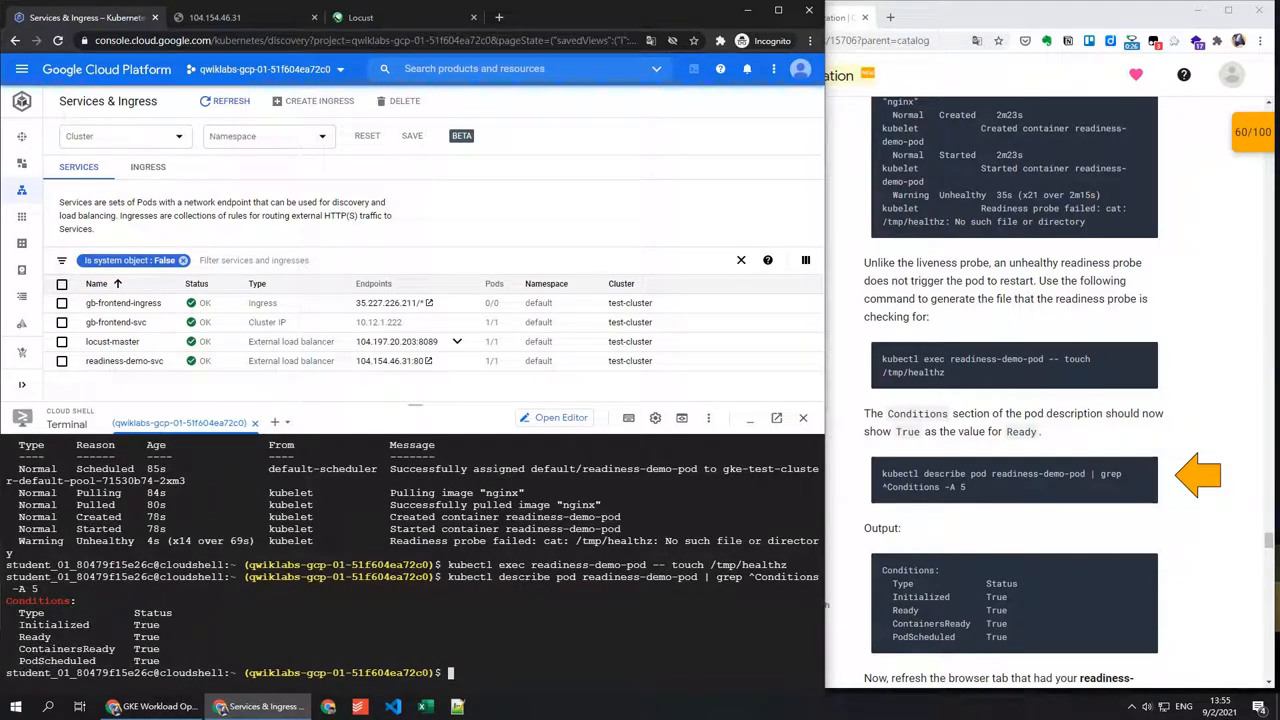
pyautogui.scroll(-3)
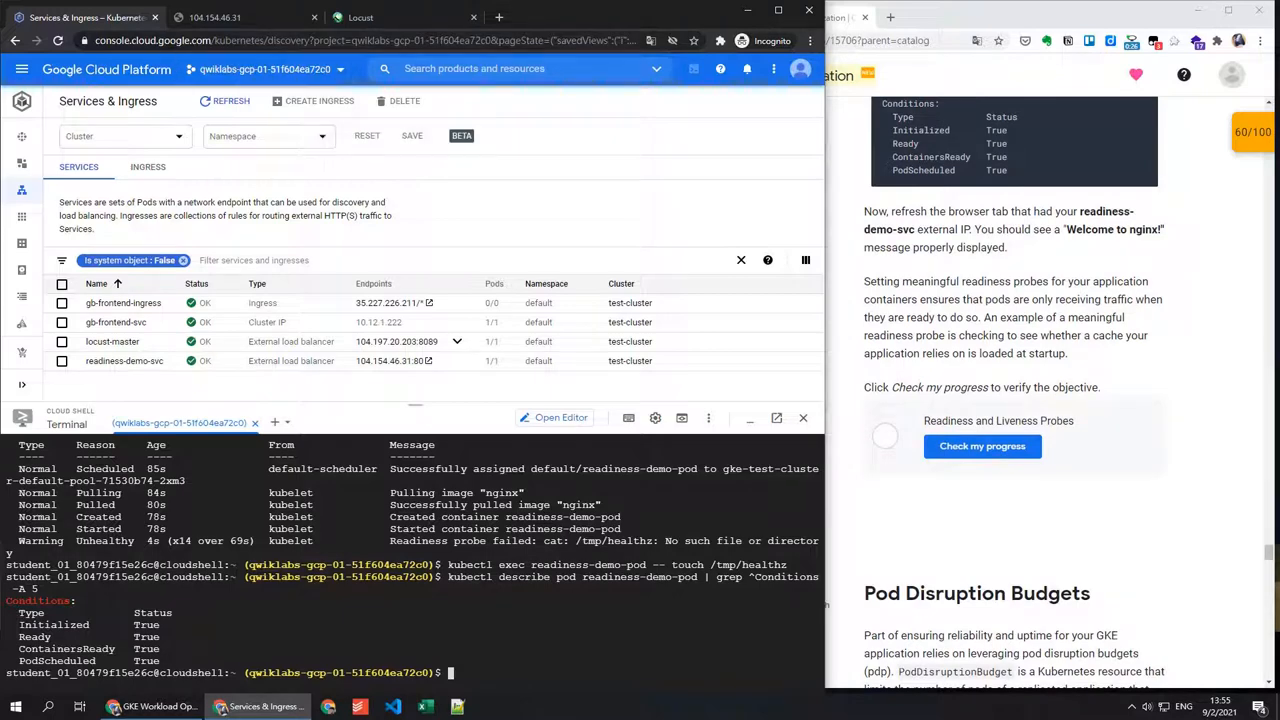
# Reload the external-IP nginx page and verify the probes objective for 80/100
pyautogui.click(384, 360)
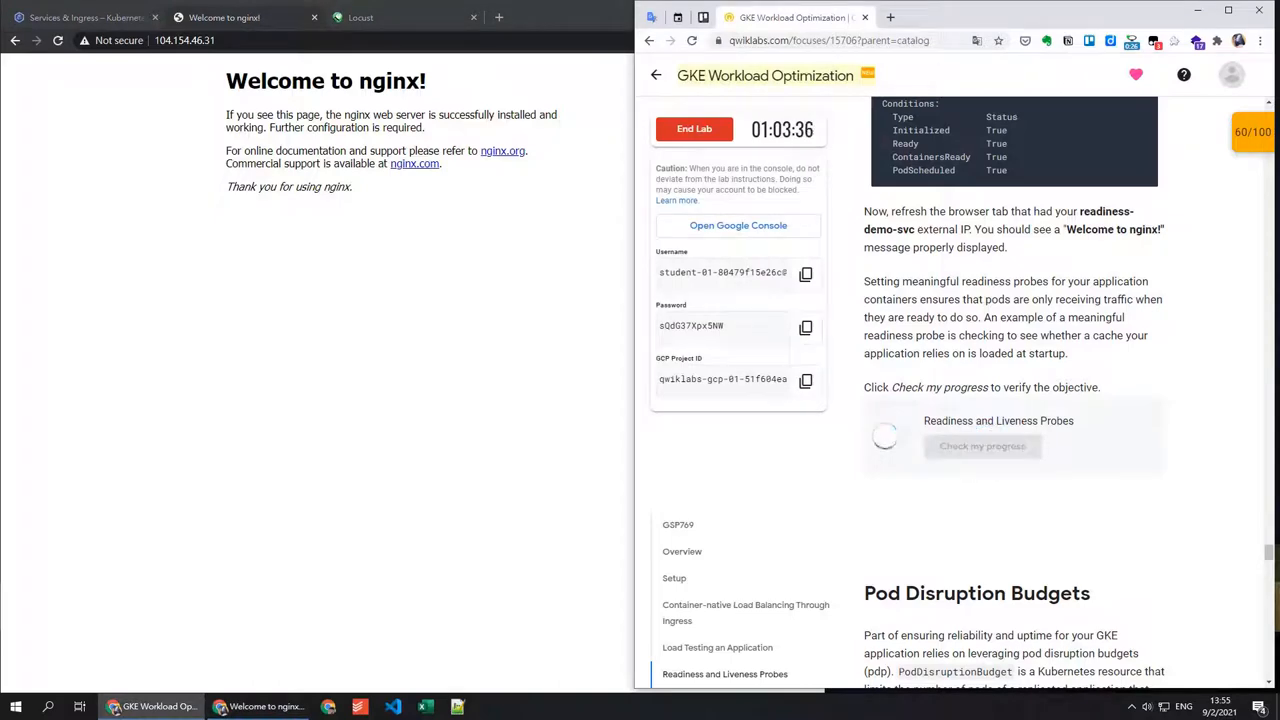
pyautogui.click(982, 445)
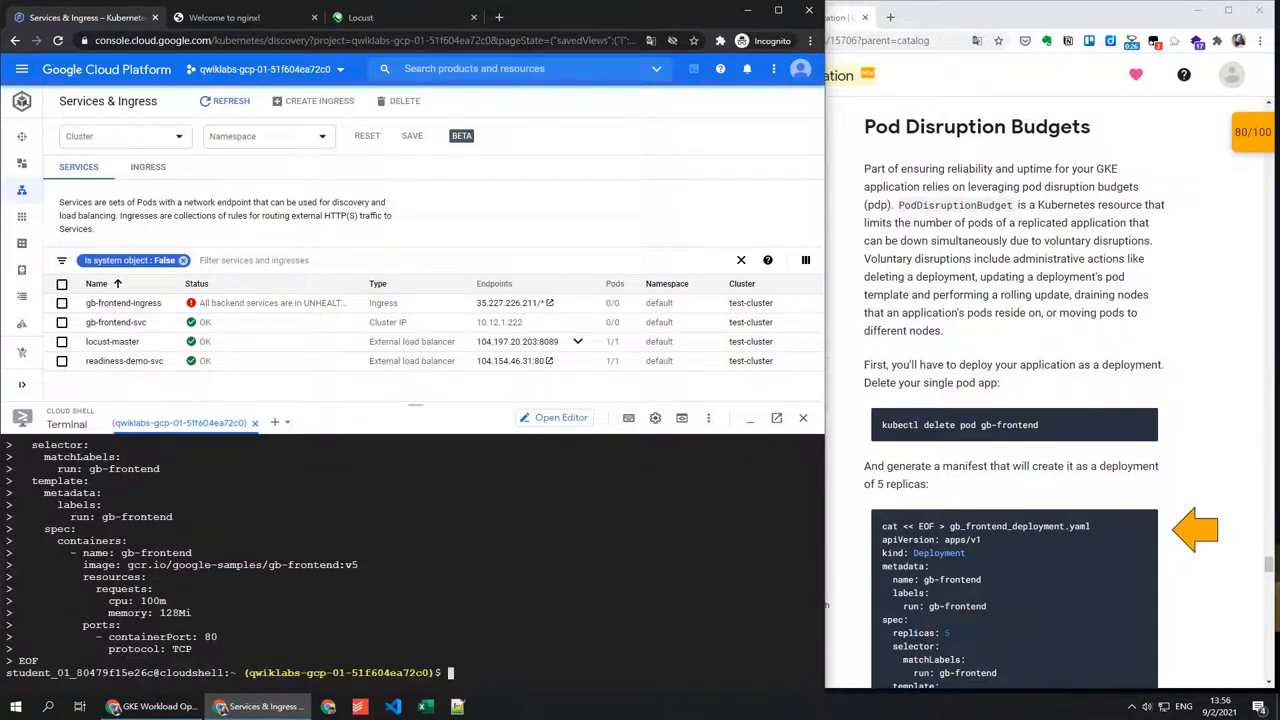
# Apply gb_frontend_deployment.yaml and verify the Pod Disruption Budgets objective, reaching 90/100
pyautogui.scroll(-3)
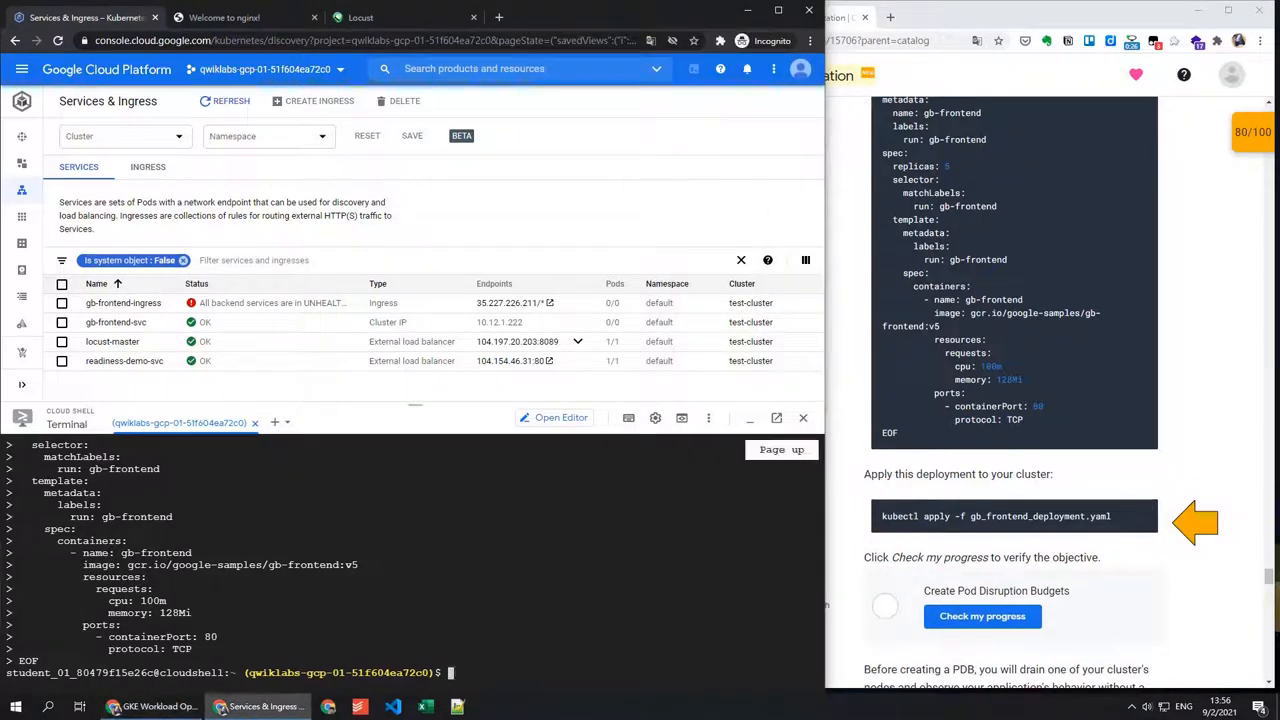
pyautogui.write('kubectl apply -f gb_frontend_deployment.yaml')
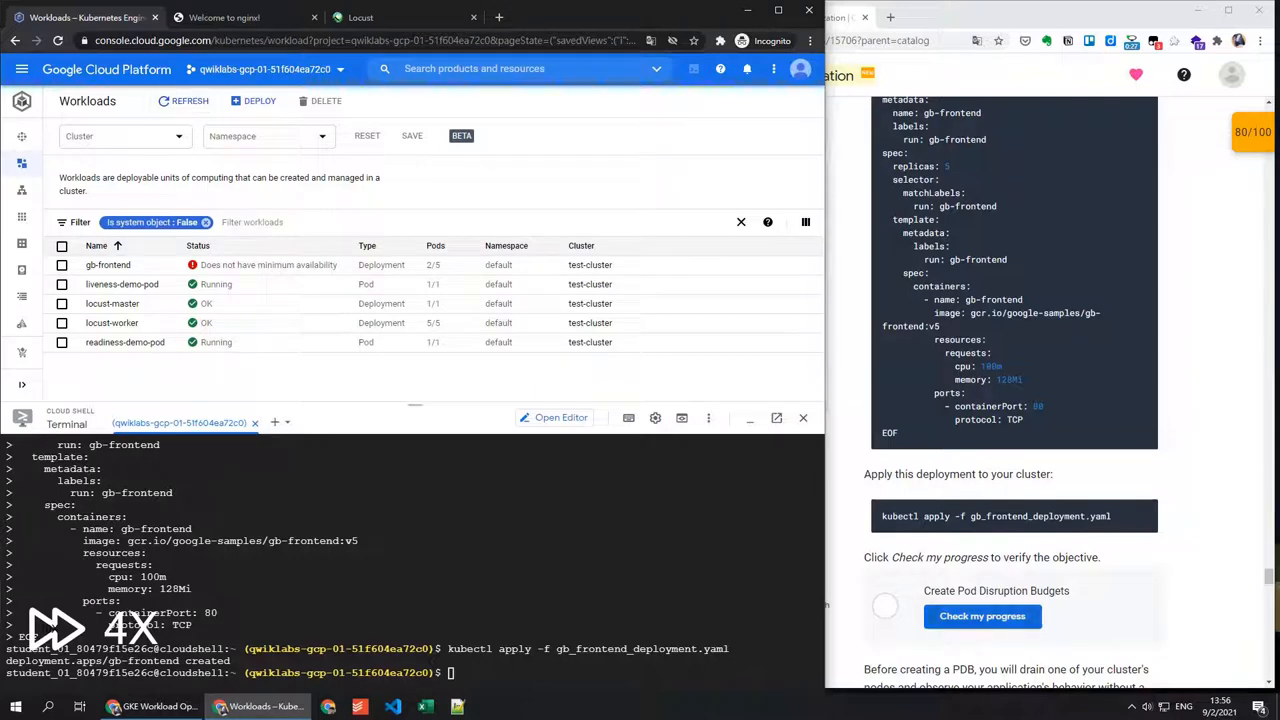
pyautogui.click(981, 615)
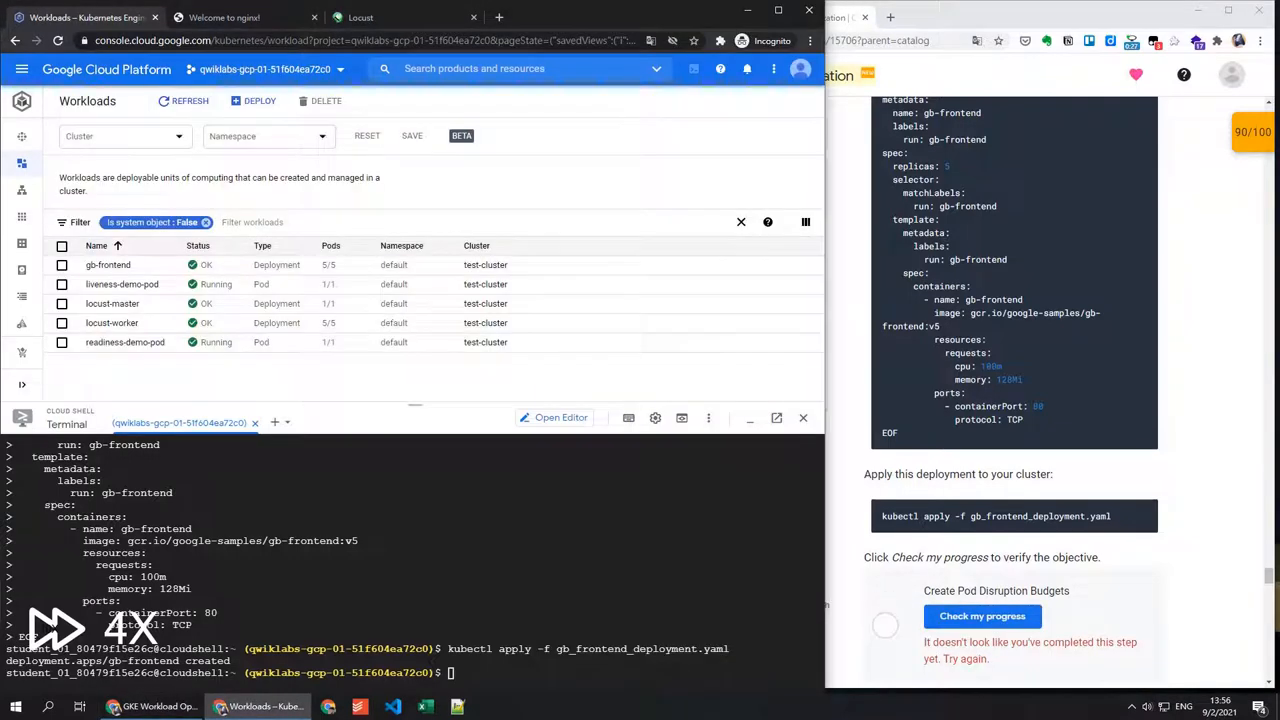
pyautogui.click(21, 190)
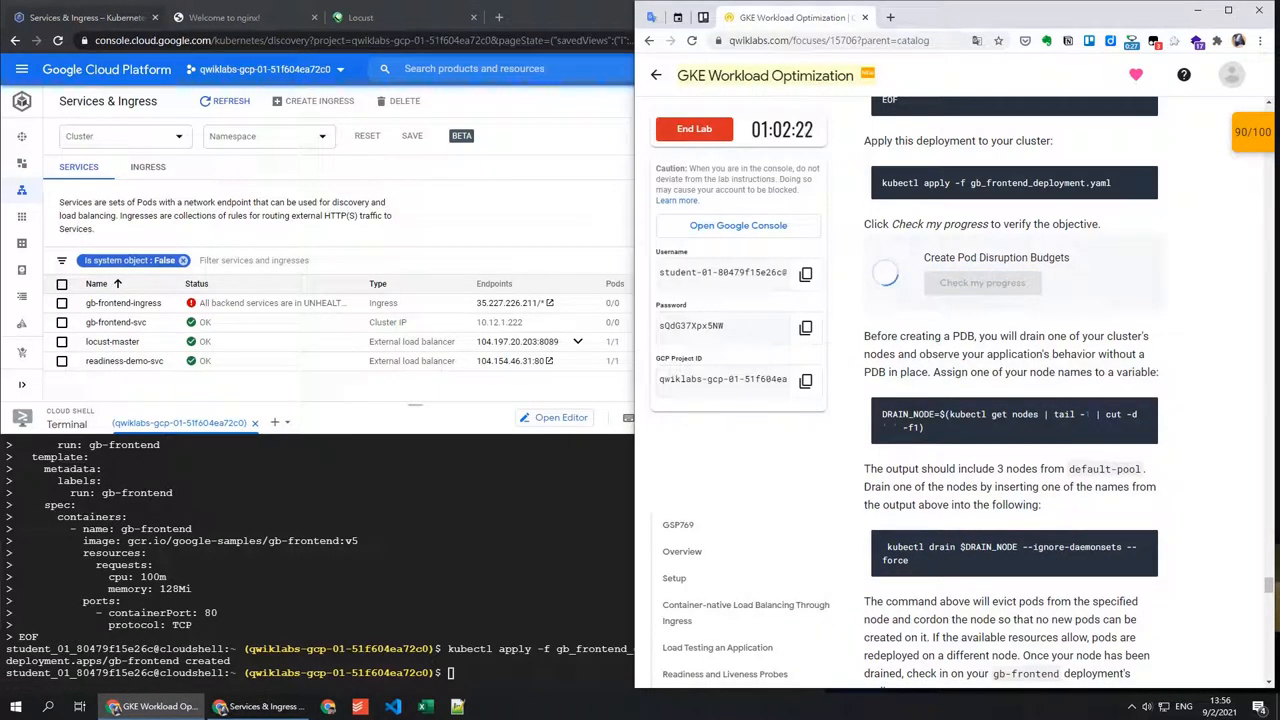
# Check the test-cluster workloads for gb-frontend's replica status, then return to the services list
pyautogui.click(982, 282)
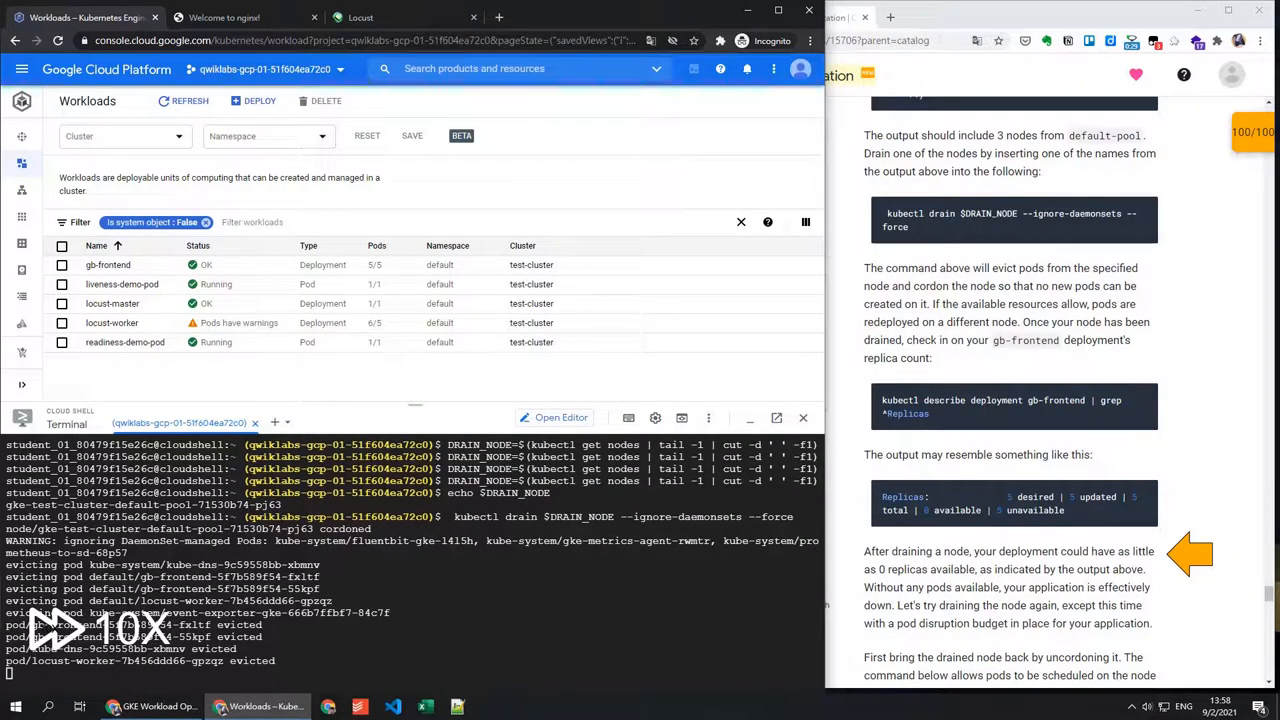
pyautogui.click(183, 100)
pyautogui.write('kubectl describe deployment gb-frontend | grep ^Replicas')
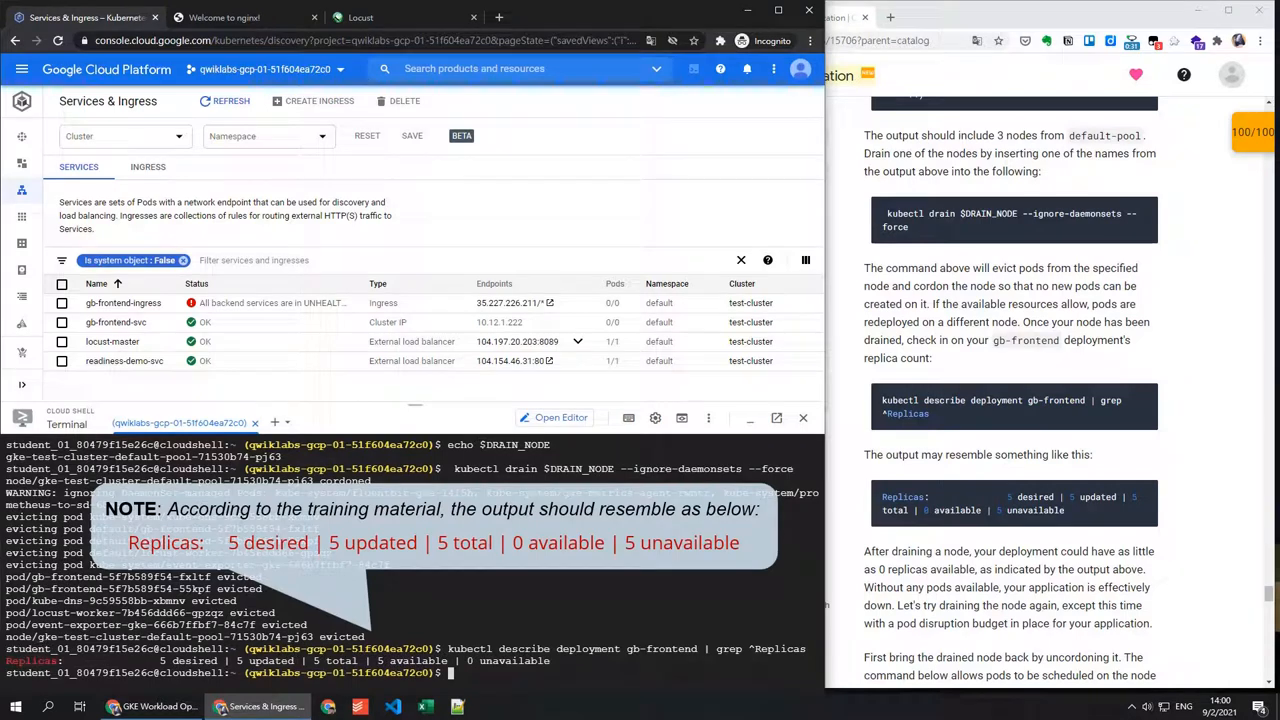
# Scroll through the lab guide to the uncordon, gb-pdb creation and second drain commands
pyautogui.scroll(-3)
pyautogui.write('kubectl uncordon $DRAIN_NODE')
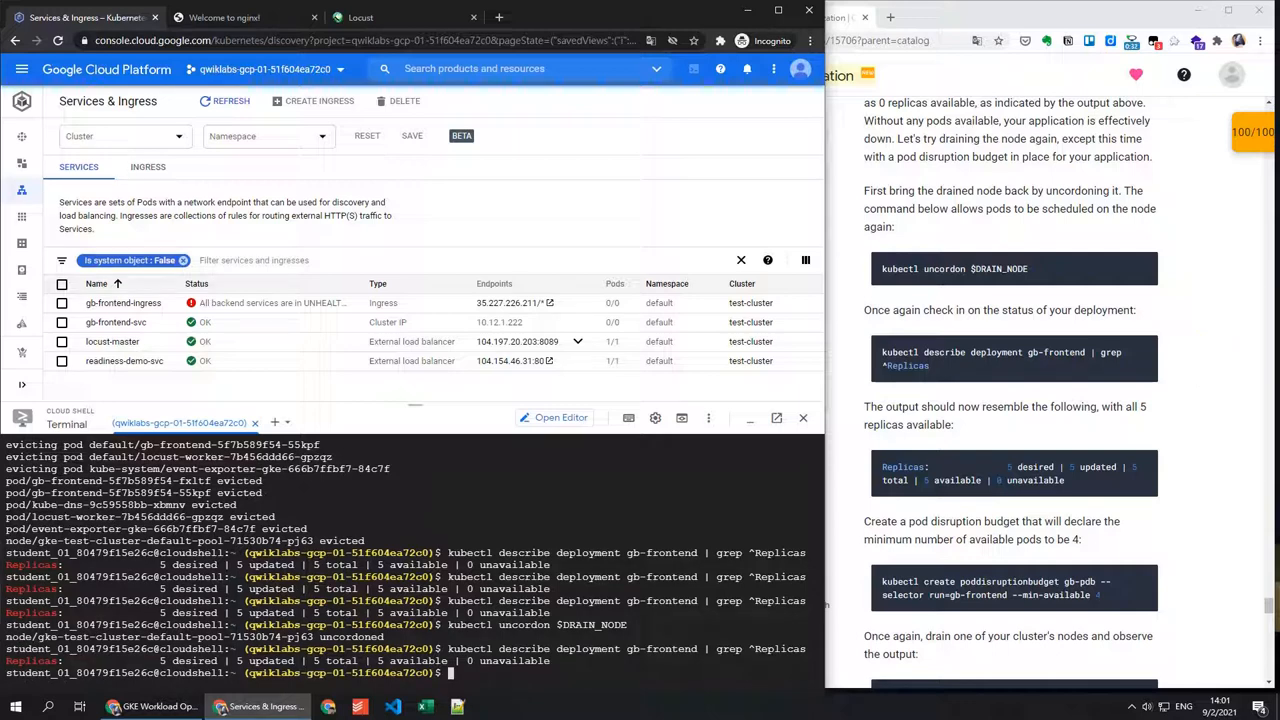
pyautogui.scroll(-3)
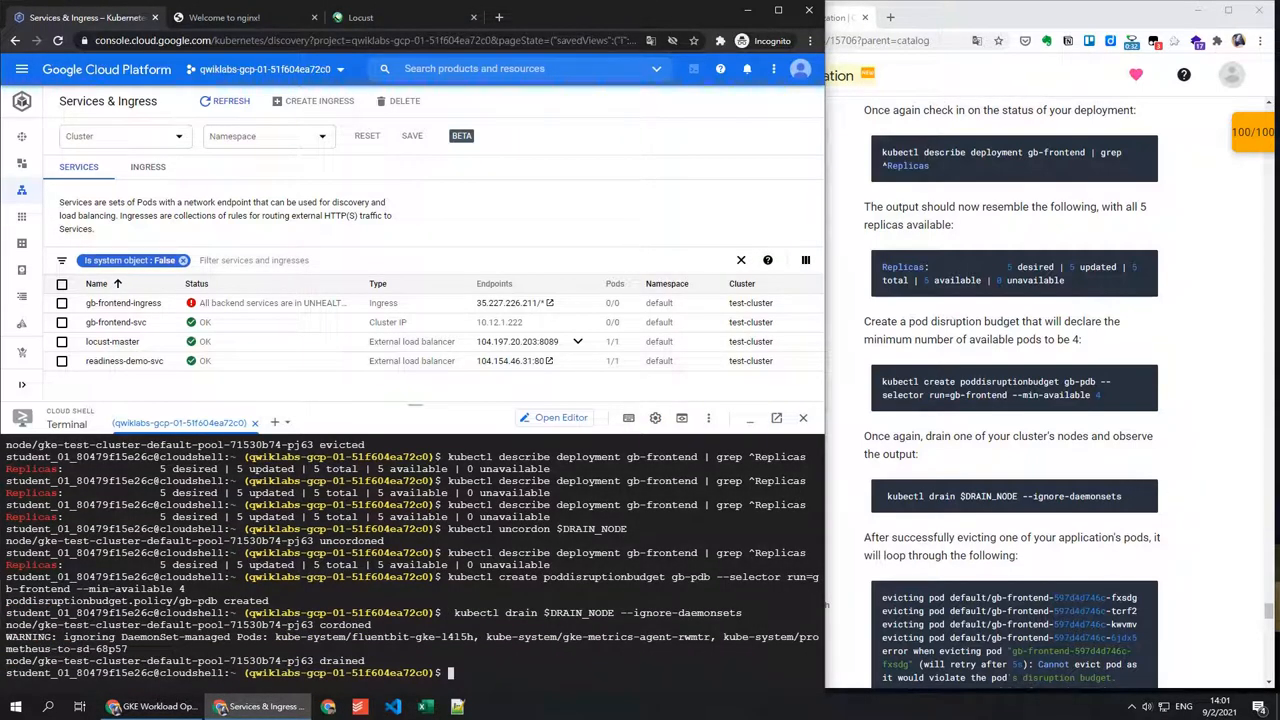
# Rerun kubectl create poddisruptionbudget gb-pdb with selector run=gb-frontend and min-available 4
pyautogui.scroll(-3)
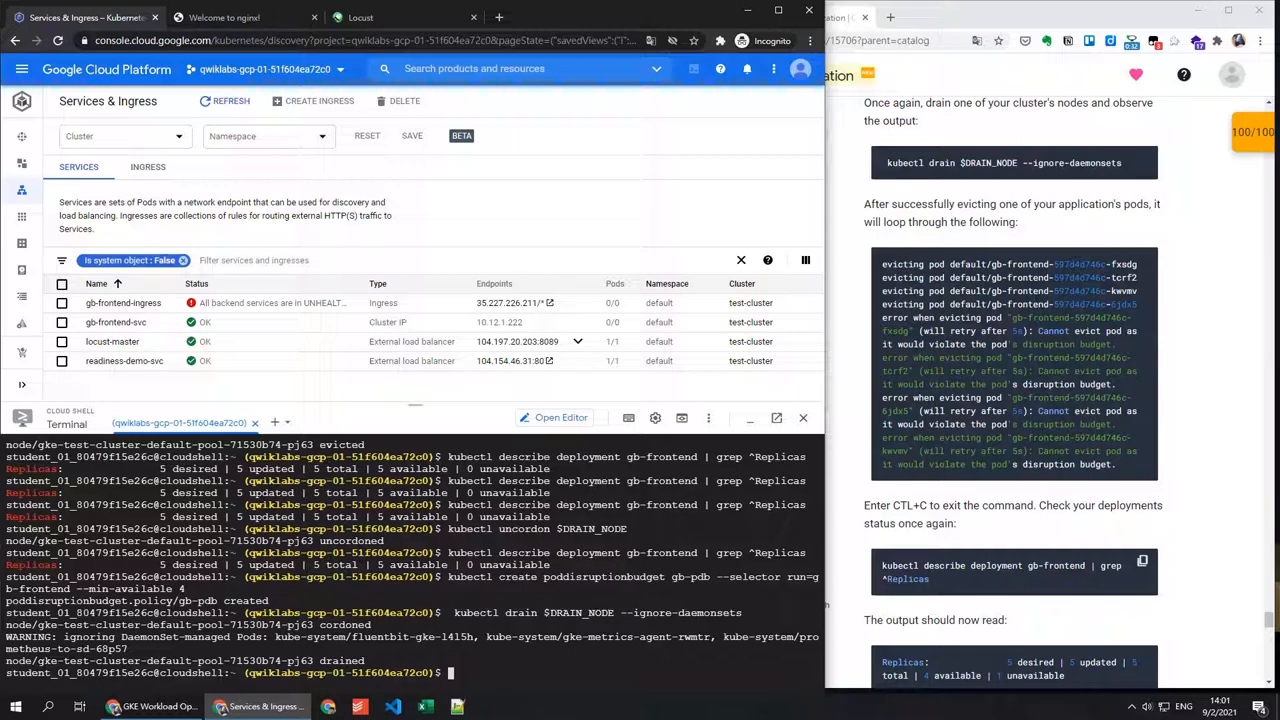
pyautogui.write('kubectl create poddisruptionbudget gb-pdb --selector run=gb-frontend --min-available 4')
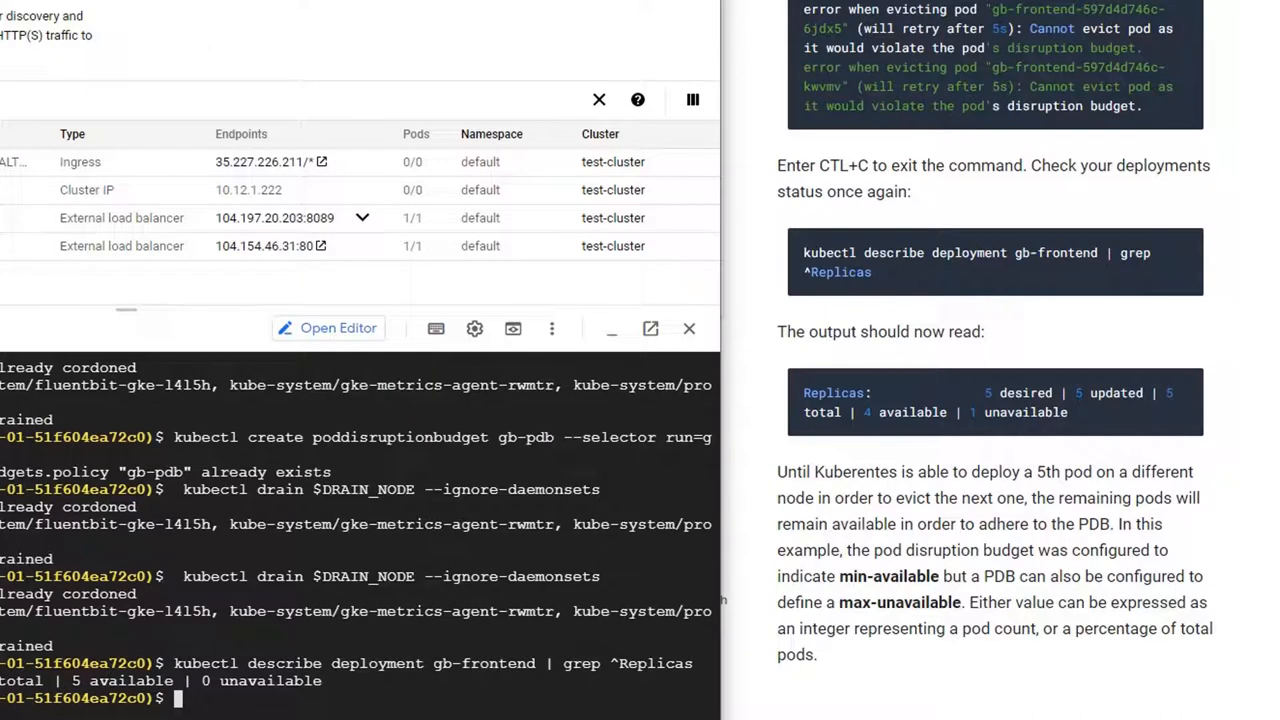
# Scroll the Qwiklabs instructions down to the closing Congratulations section
pyautogui.scroll(-3)
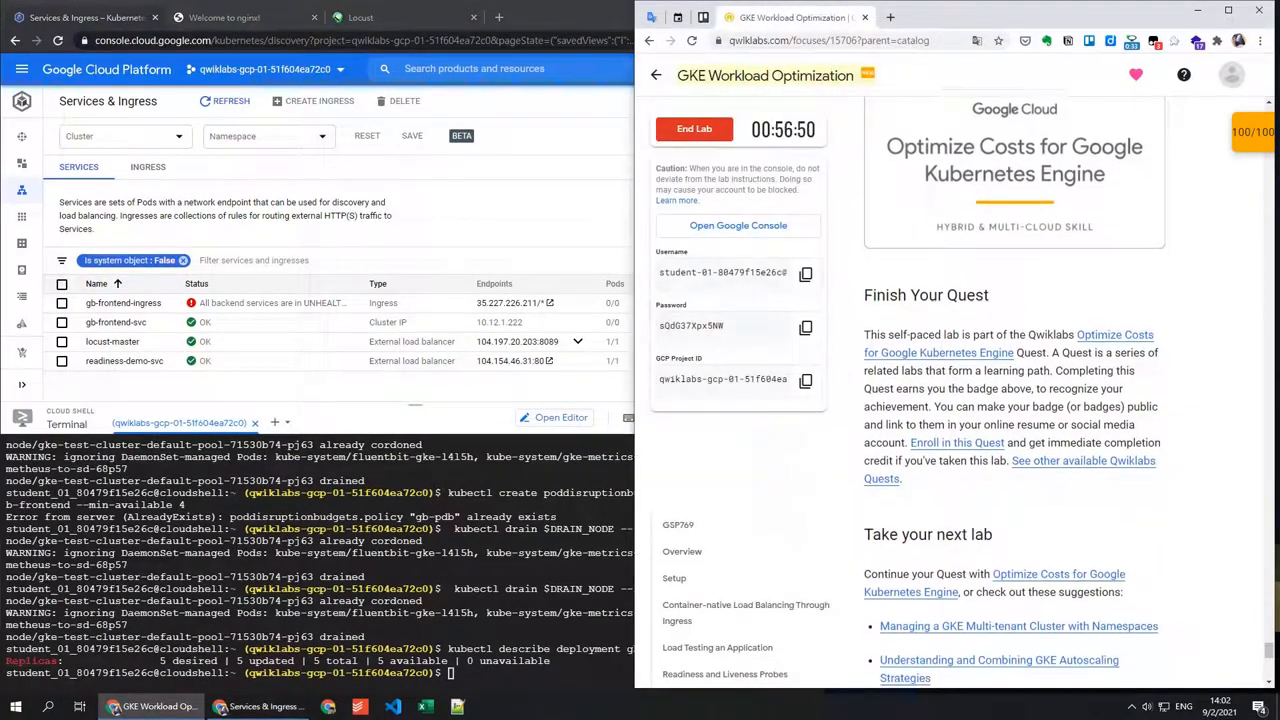
pyautogui.scroll(-3)
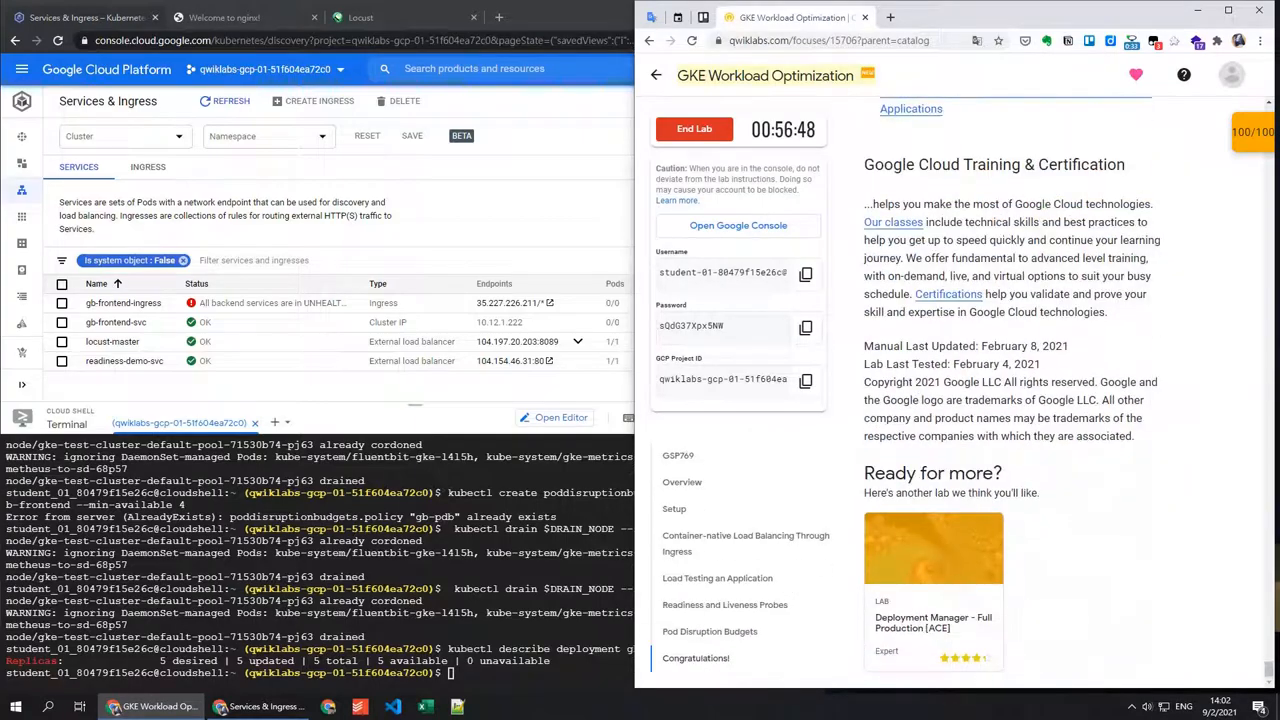